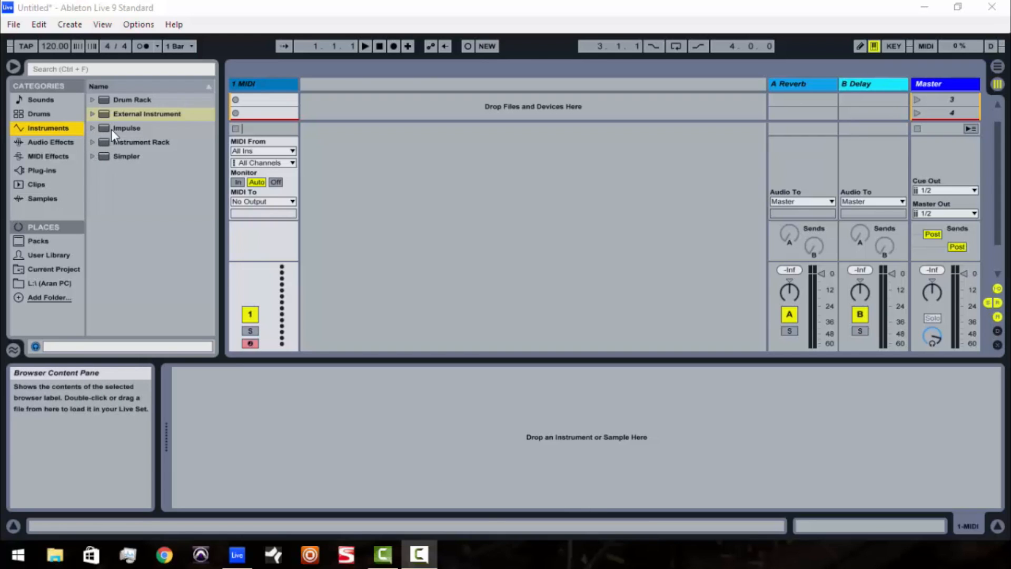
mouse_move(130, 136)
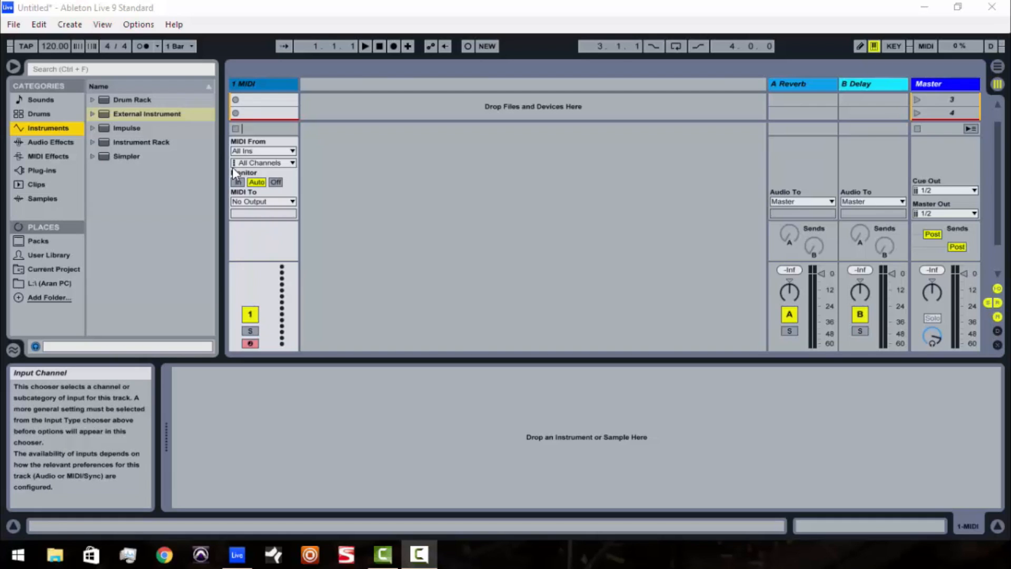
mouse_move(276, 139)
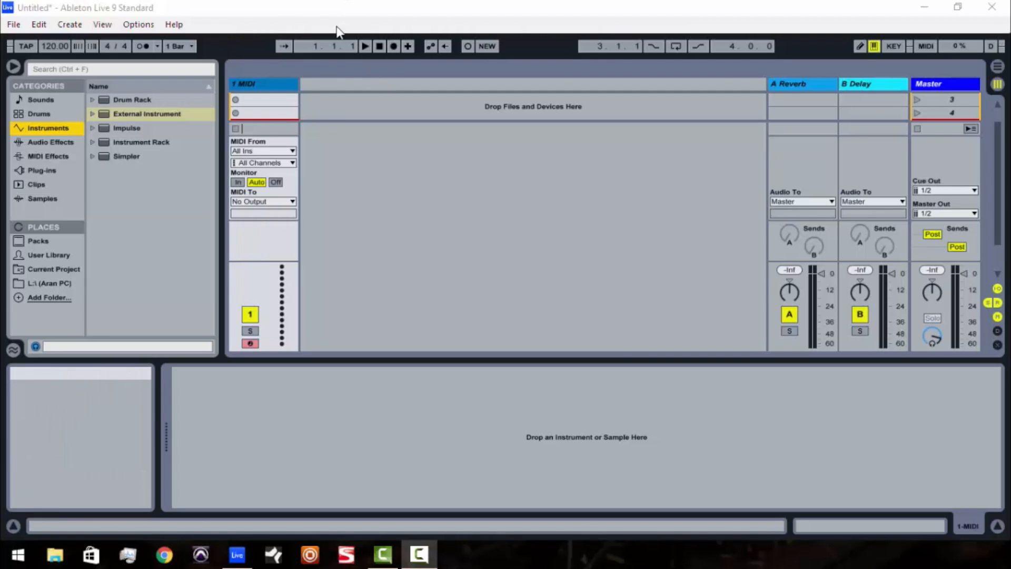
mouse_move(365, 45)
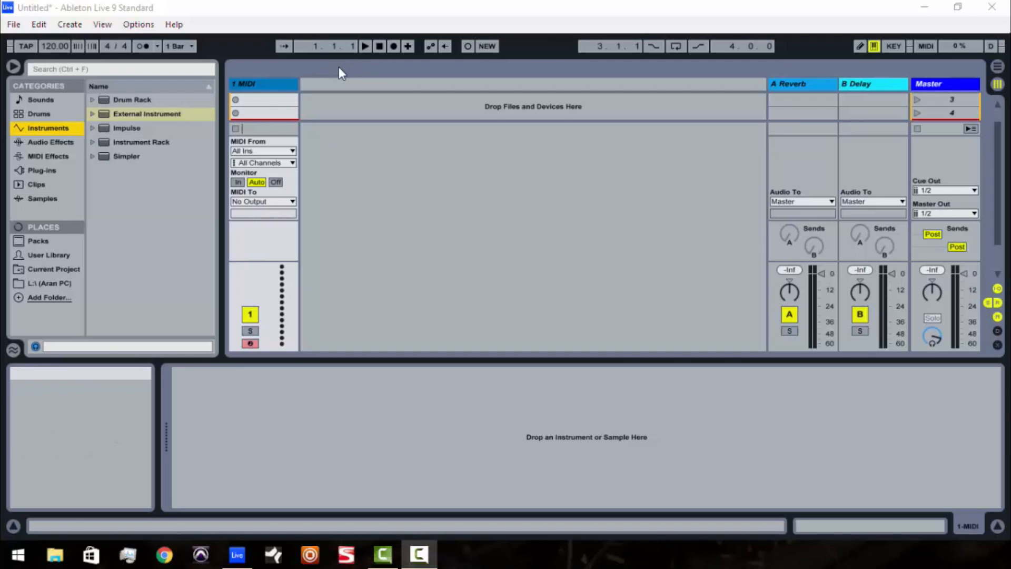
mouse_move(329, 87)
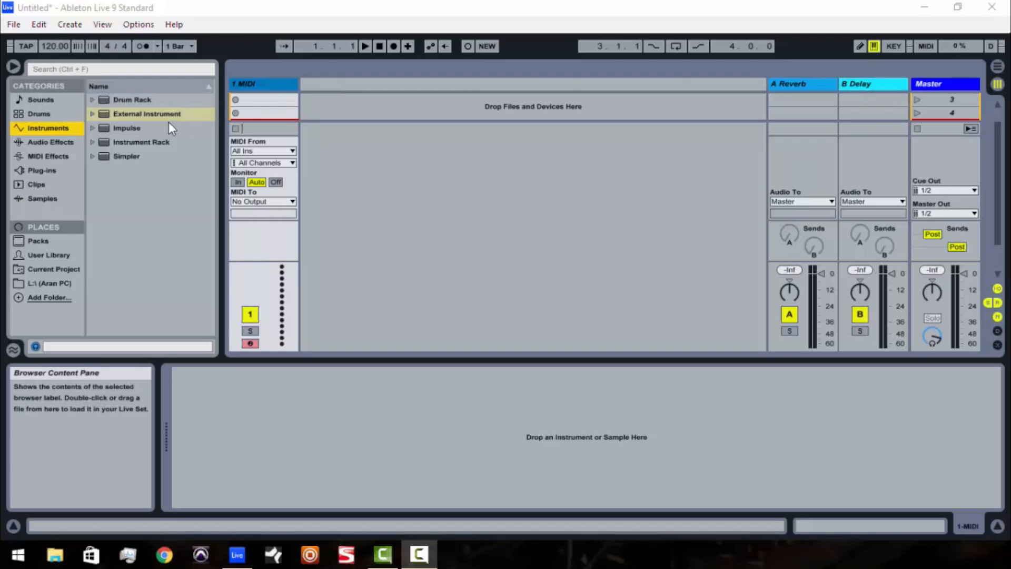
mouse_move(183, 115)
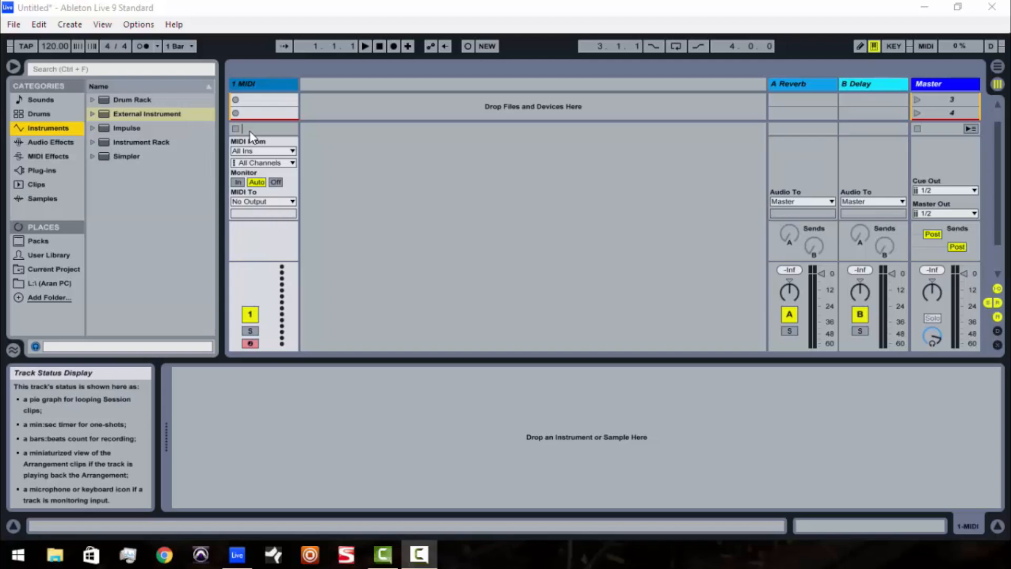
Browse Plug-ins > 64 bit VSTs and settle on Kontakt 5 8out after trying the 16out variant
left_click(41, 169)
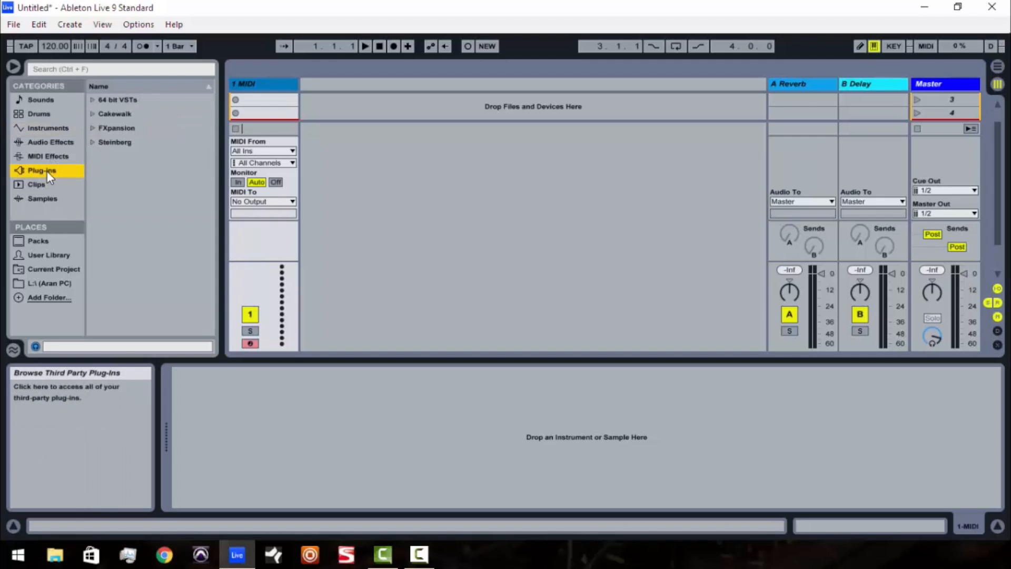
left_click(93, 100)
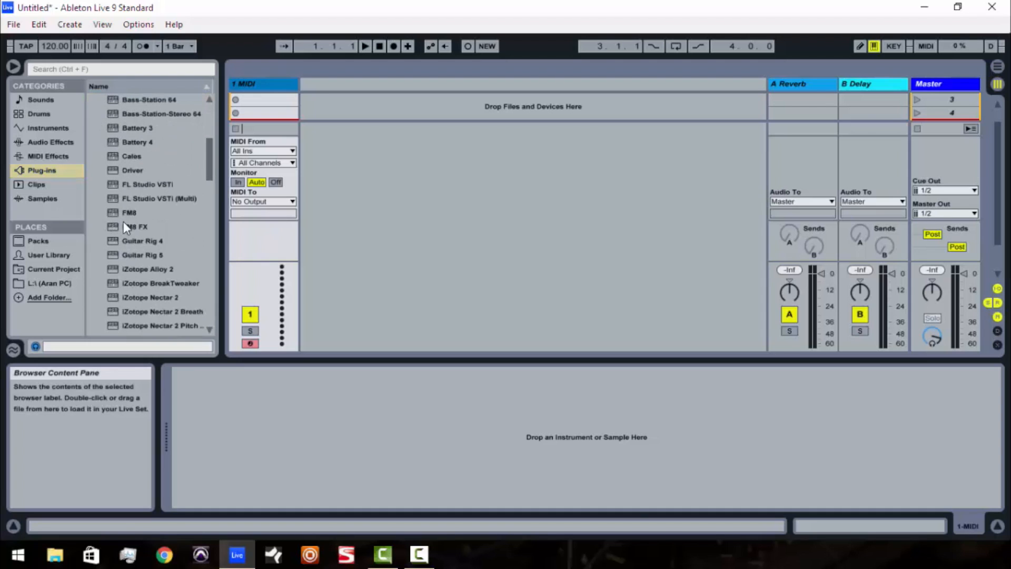
scroll("down", 3)
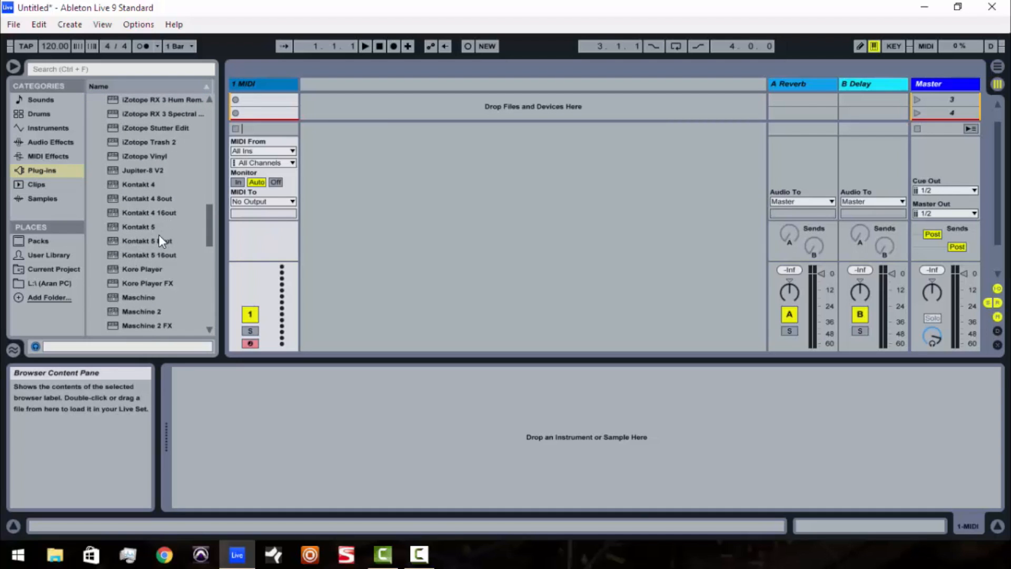
left_click(146, 240)
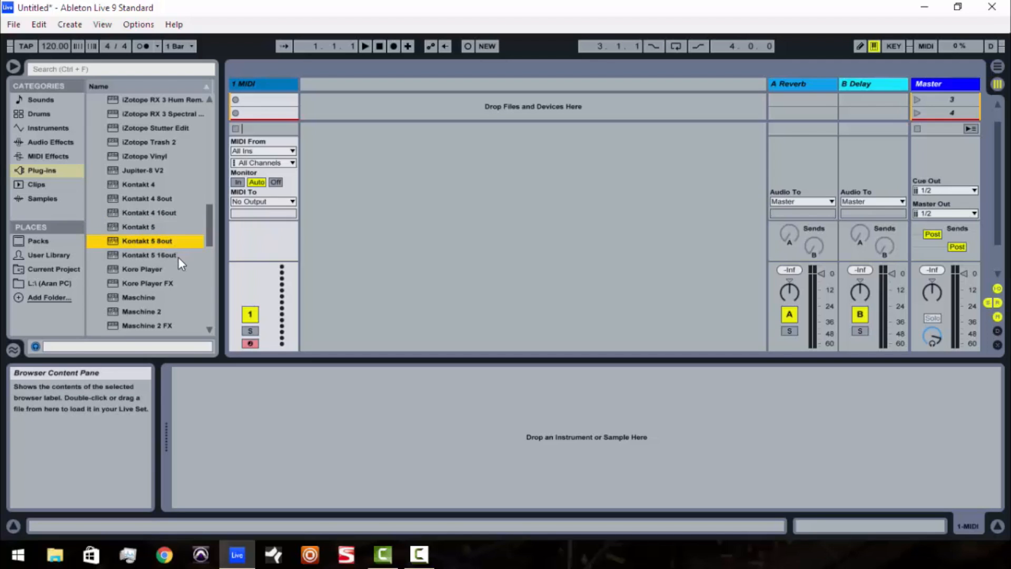
left_click(149, 255)
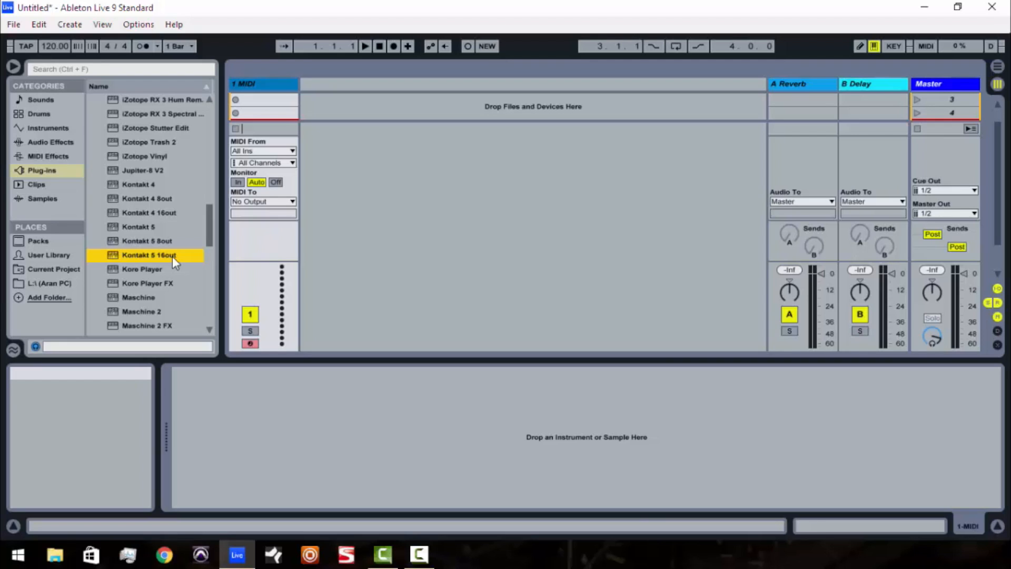
mouse_move(176, 260)
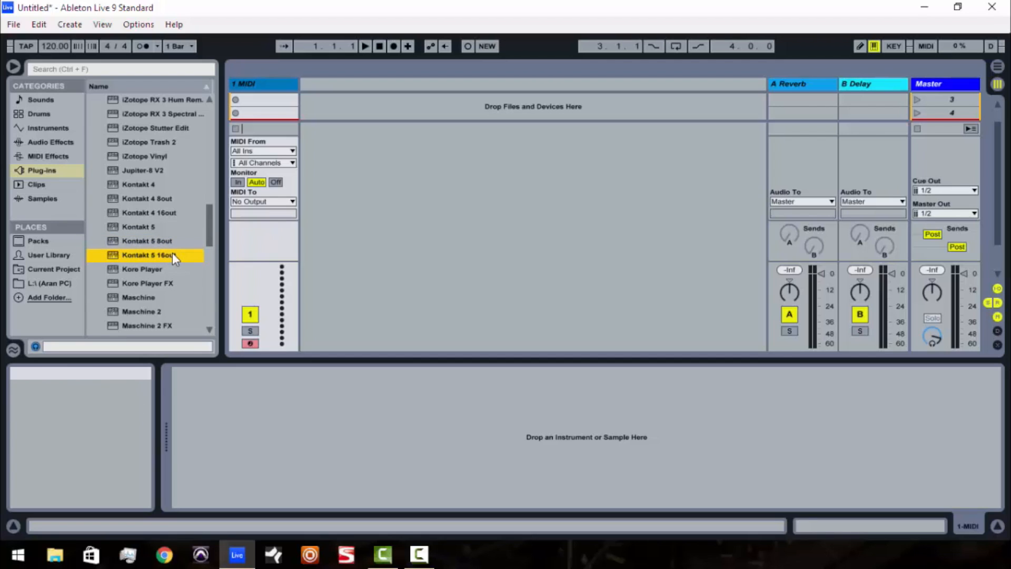
mouse_move(154, 249)
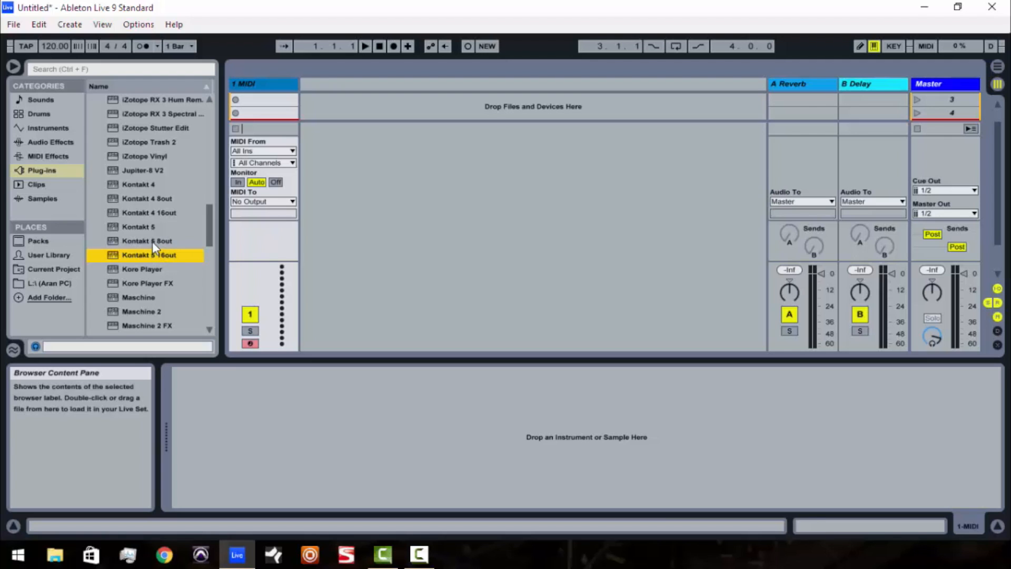
left_click(147, 240)
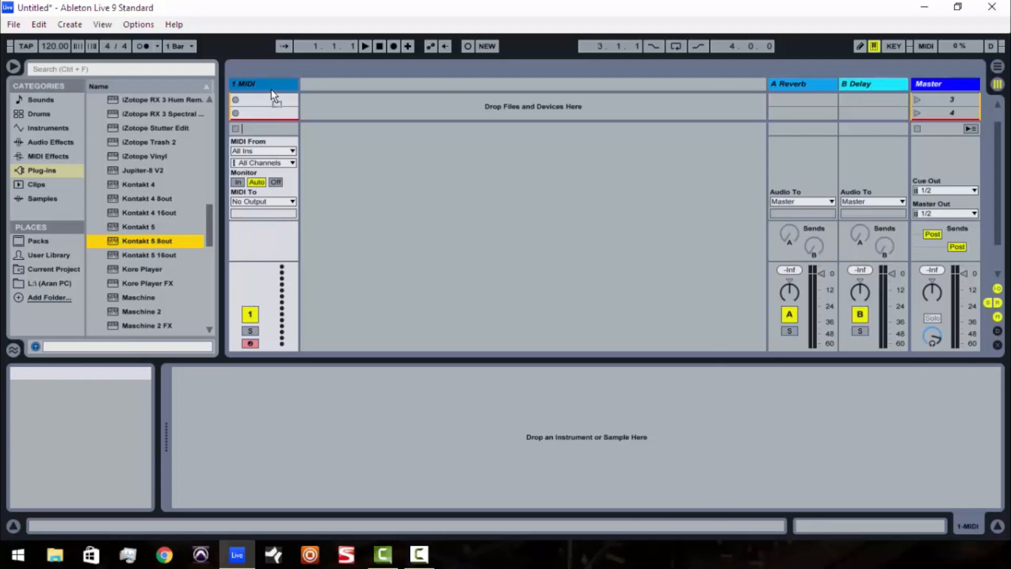
Load Kontakt 5 8out onto the MIDI track and load the Drum Lab kit into its rack
double_click(146, 240)
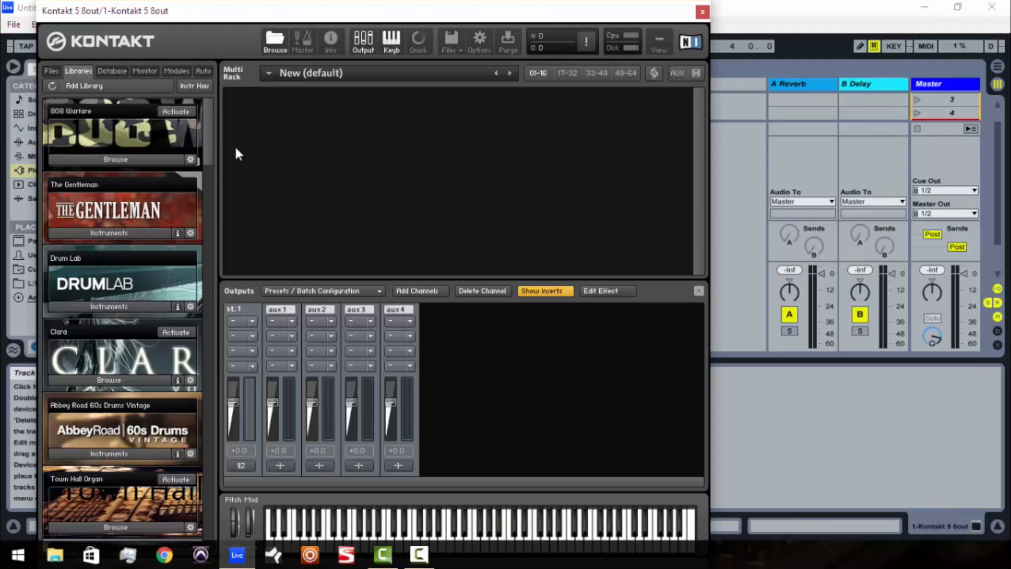
mouse_move(243, 149)
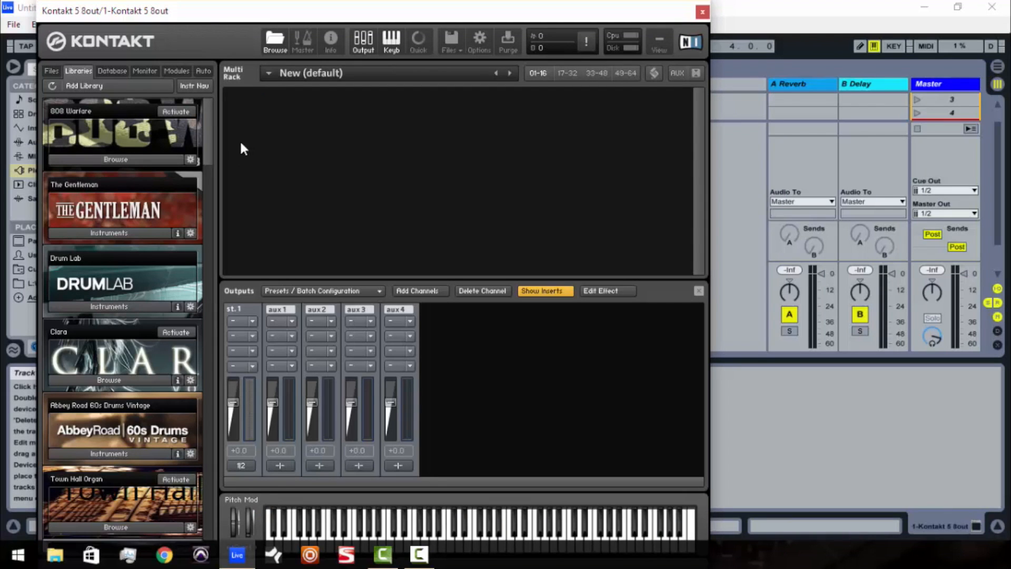
mouse_move(161, 303)
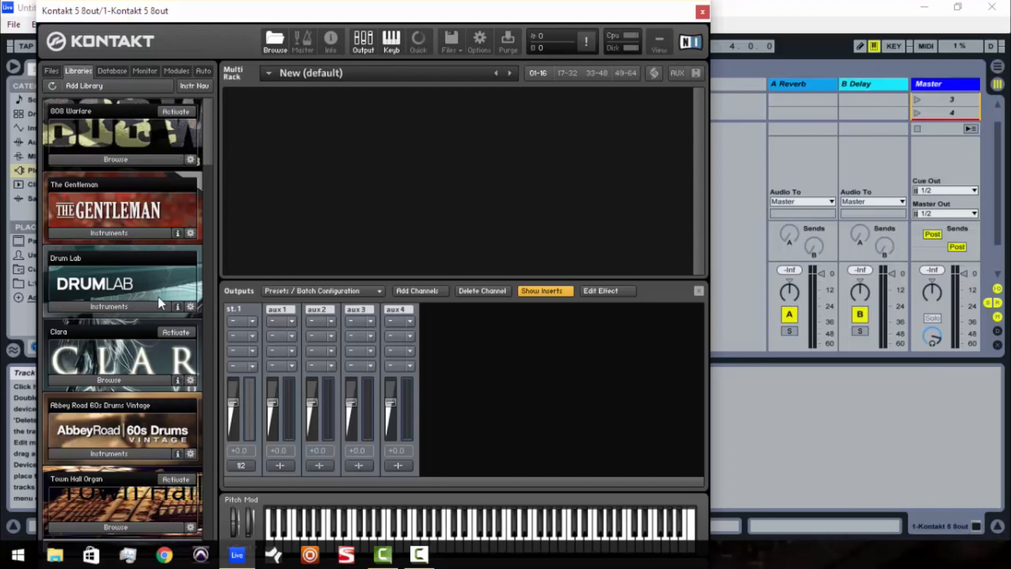
left_click(108, 307)
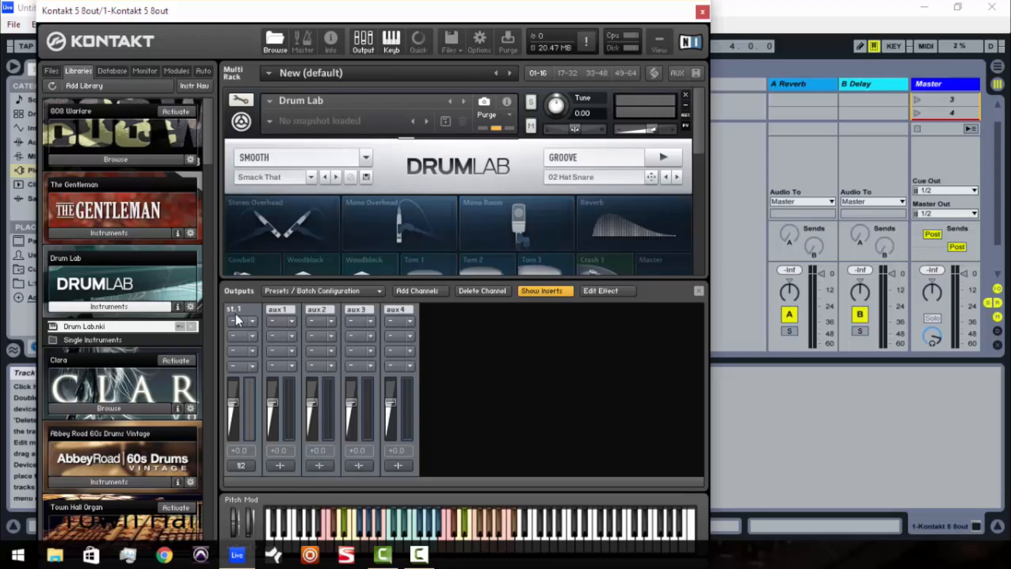
mouse_move(295, 316)
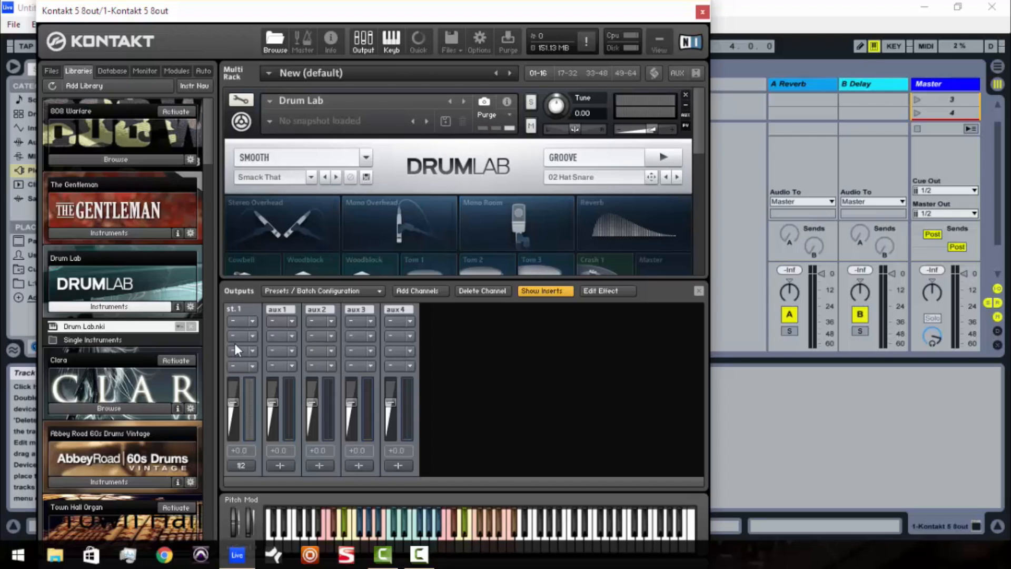
mouse_move(277, 235)
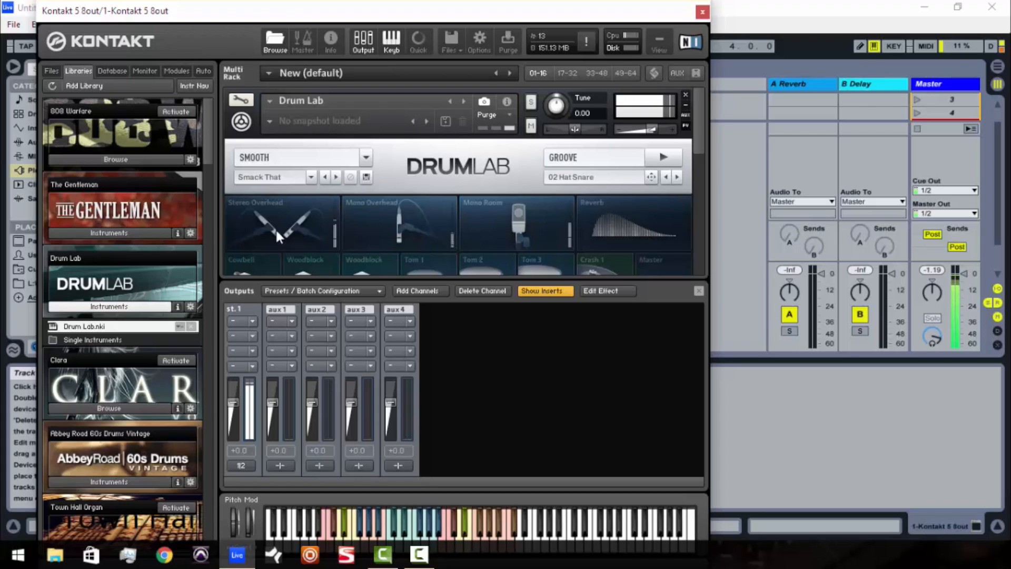
Audition a Drum Lab drum pad twice to check the kit sounds
left_click(251, 263)
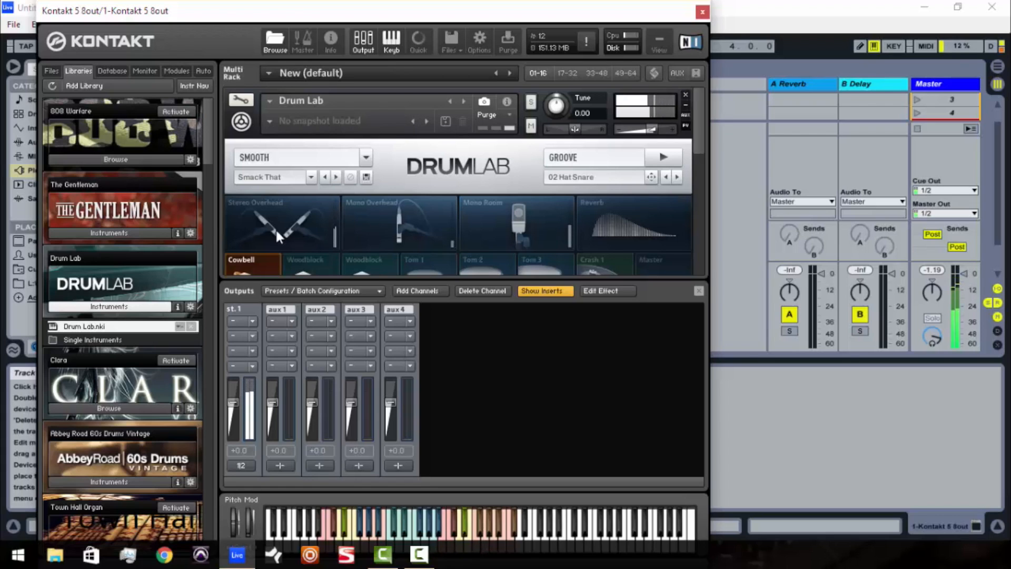
left_click(252, 264)
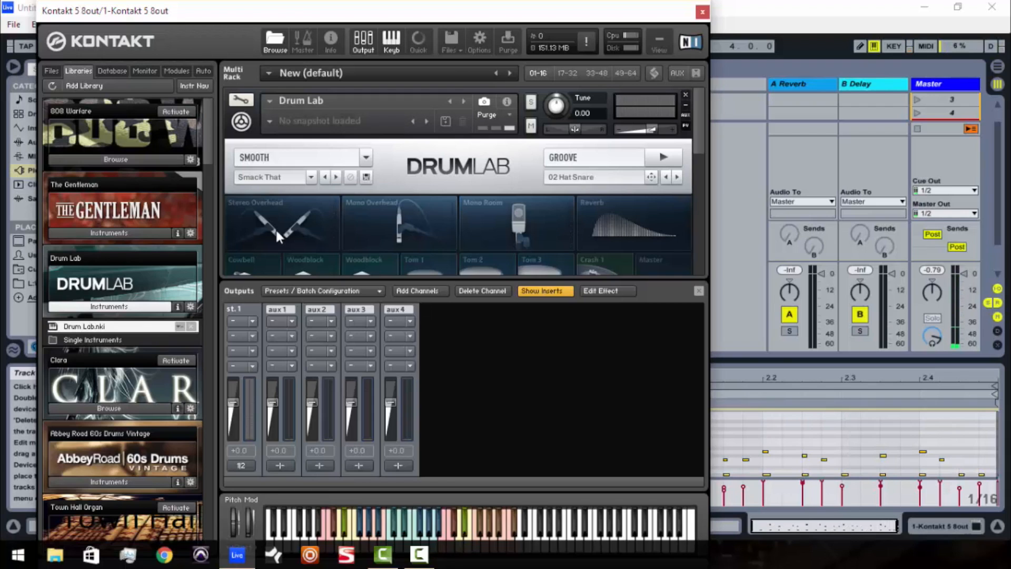
mouse_move(304, 265)
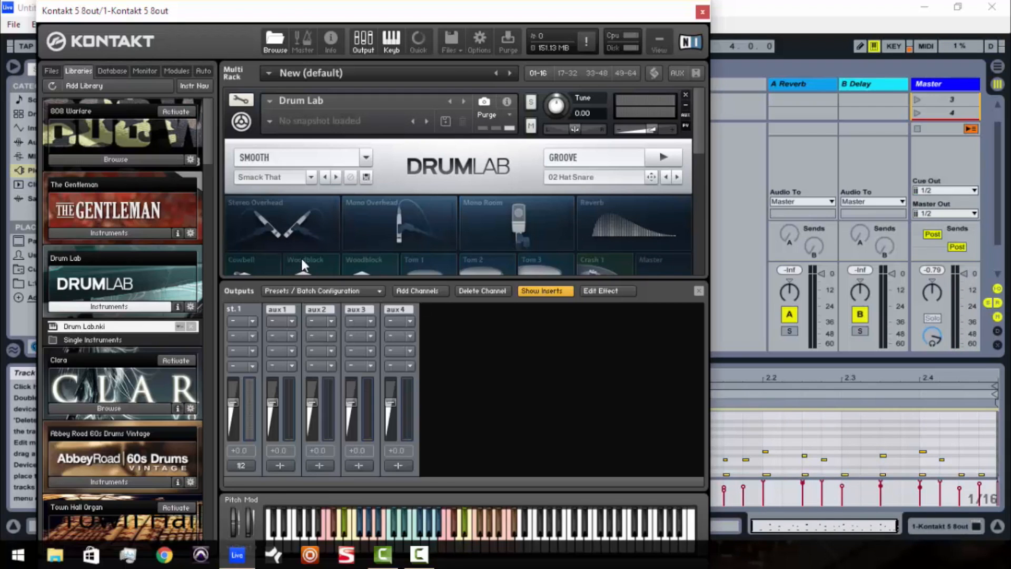
mouse_move(249, 368)
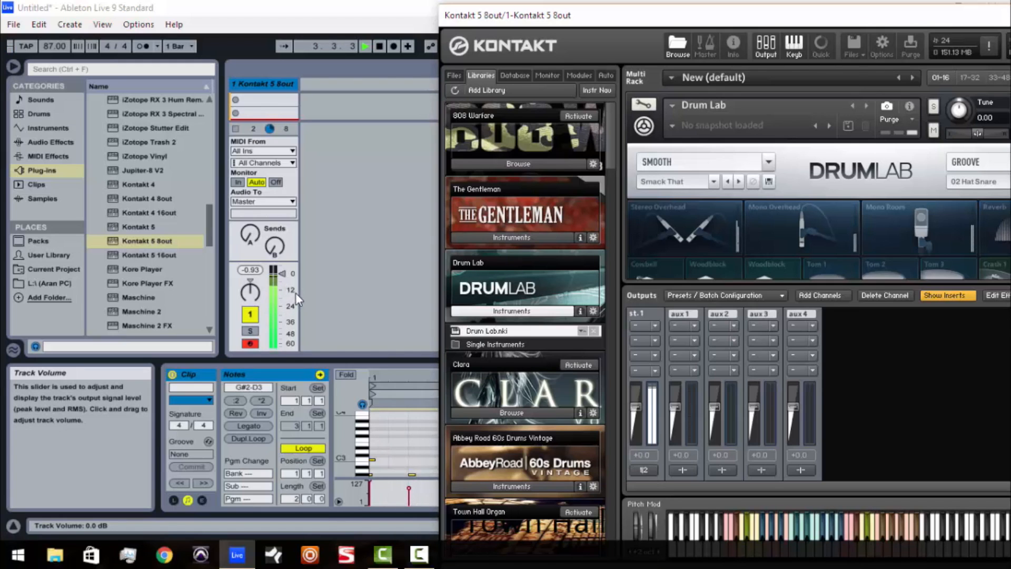
Reopen Kontakt, load The Gentleman from its instrument list below Drum Lab, then hide Kontakt
left_click(379, 45)
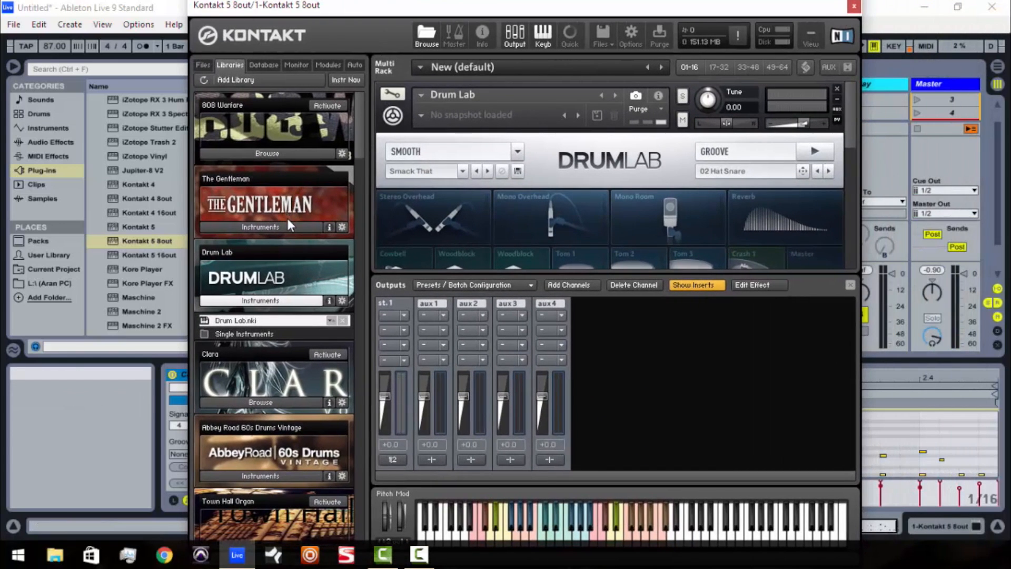
left_click(260, 228)
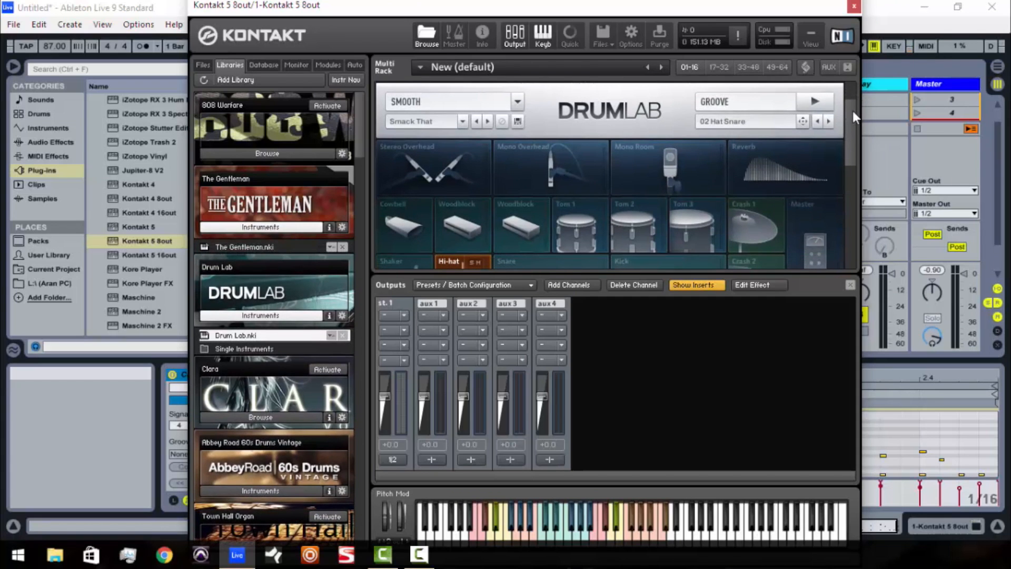
left_click(852, 6)
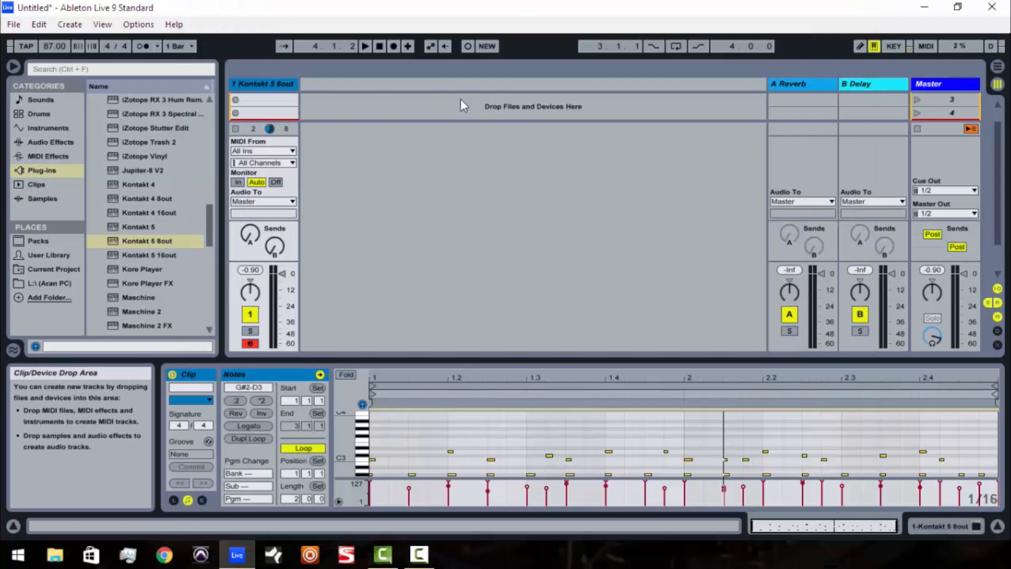
mouse_move(371, 116)
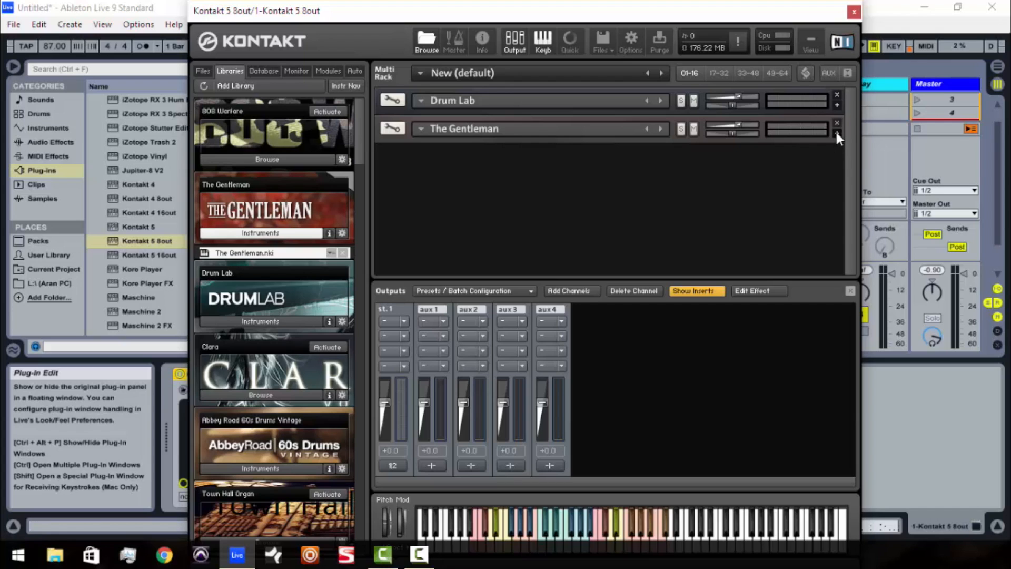
Set The Gentleman's Midi Ch to Port A [from host] channel 2
left_click(418, 129)
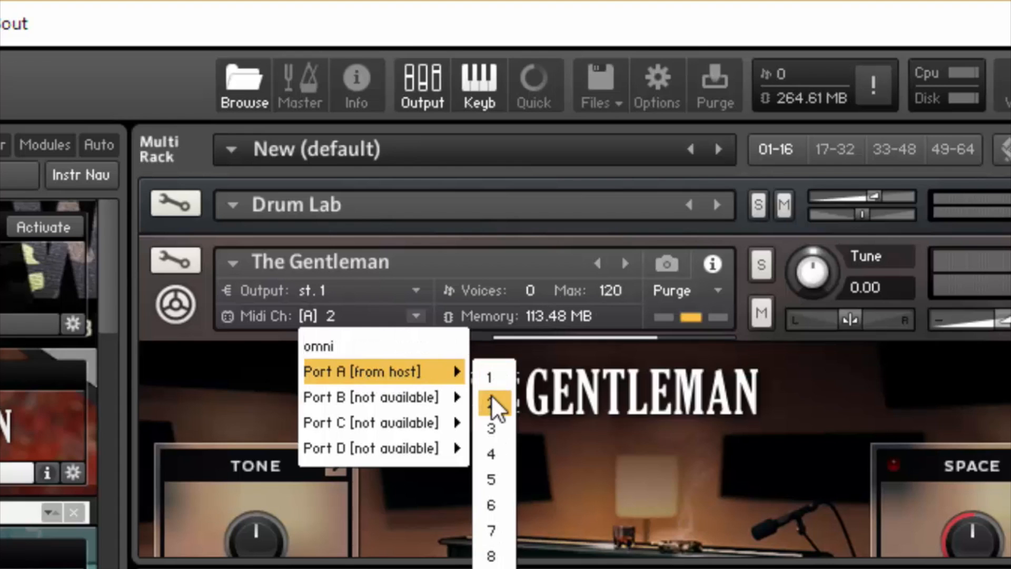
left_click(495, 400)
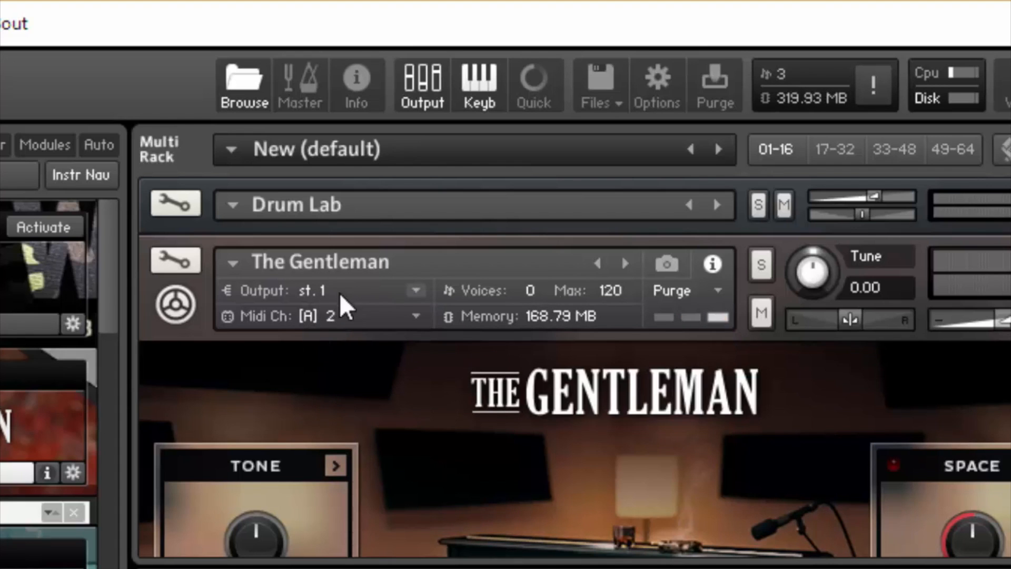
mouse_move(418, 300)
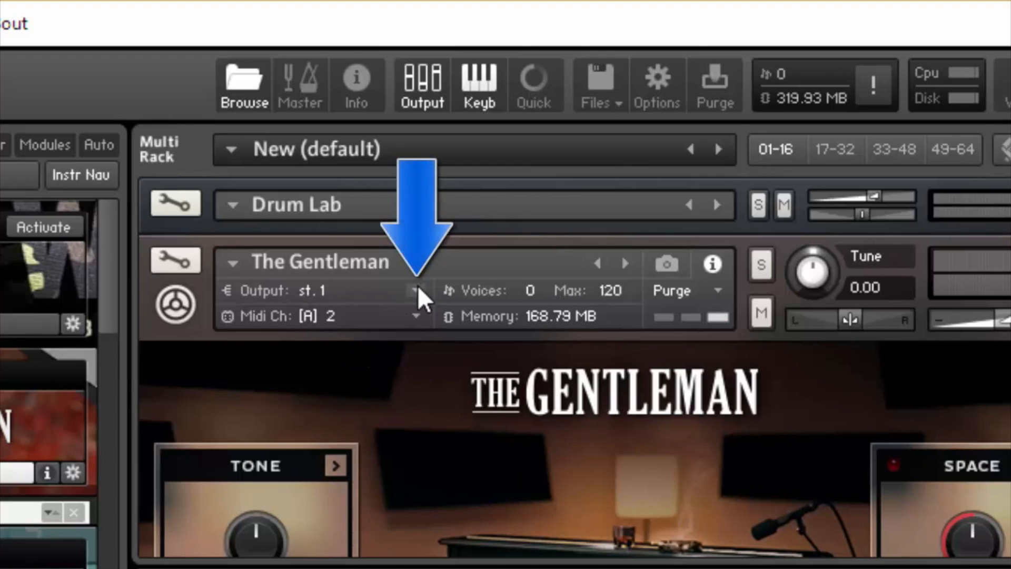
Route The Gentleman's ch 01 to Kt. aux 1 [1] and ch 02 to Kt. aux 1 [2]
left_click(417, 290)
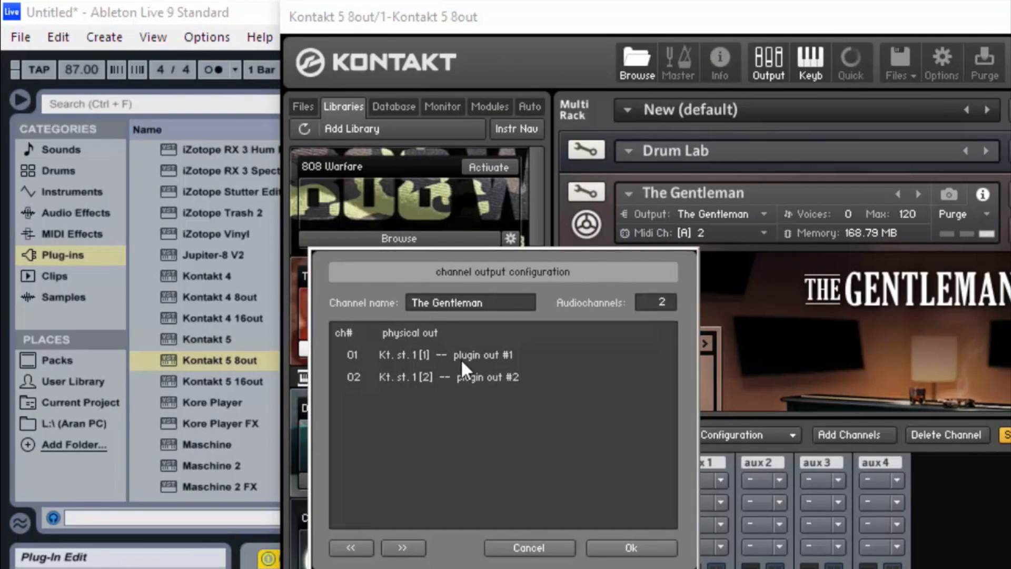
mouse_move(487, 381)
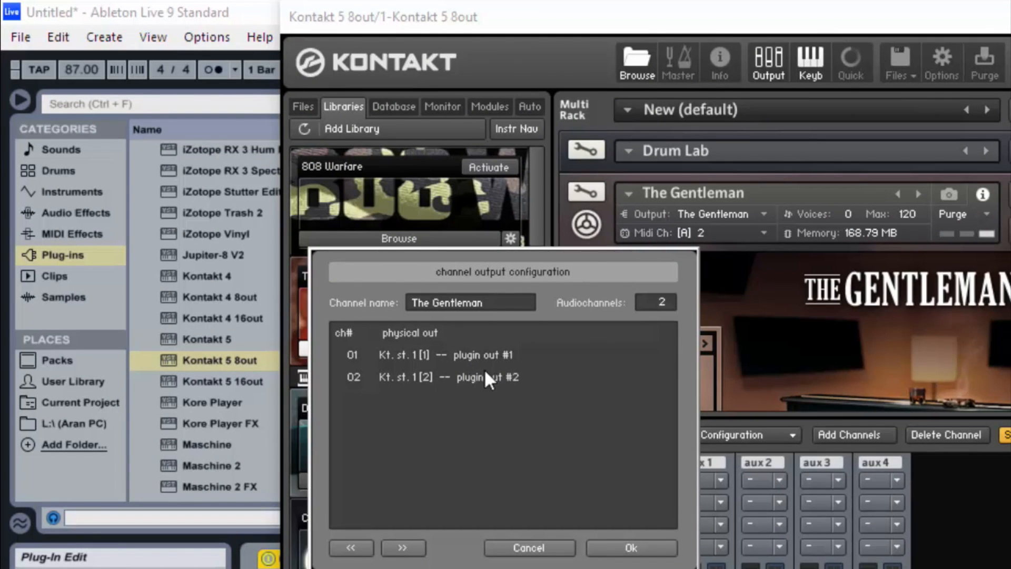
mouse_move(507, 384)
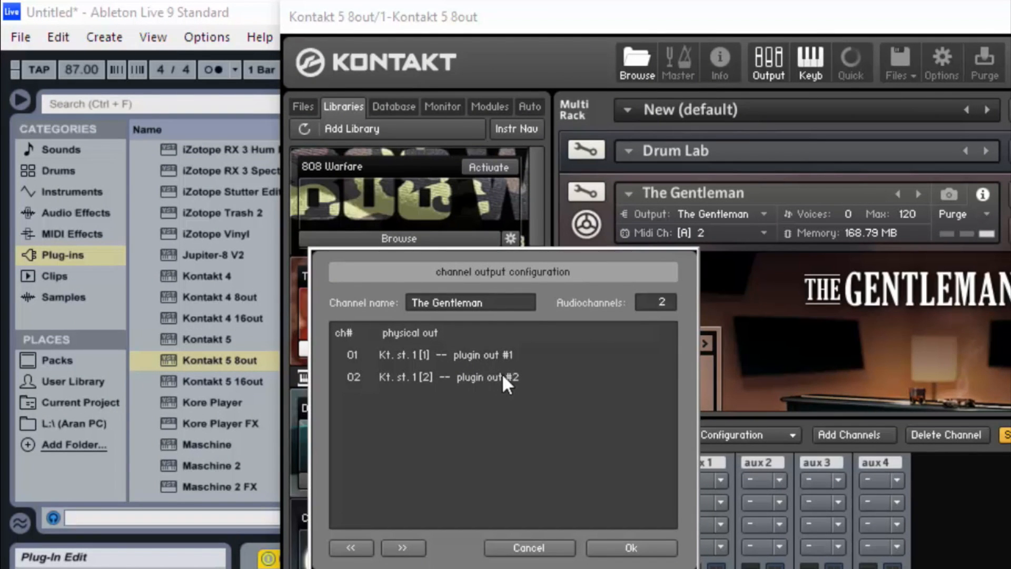
mouse_move(496, 384)
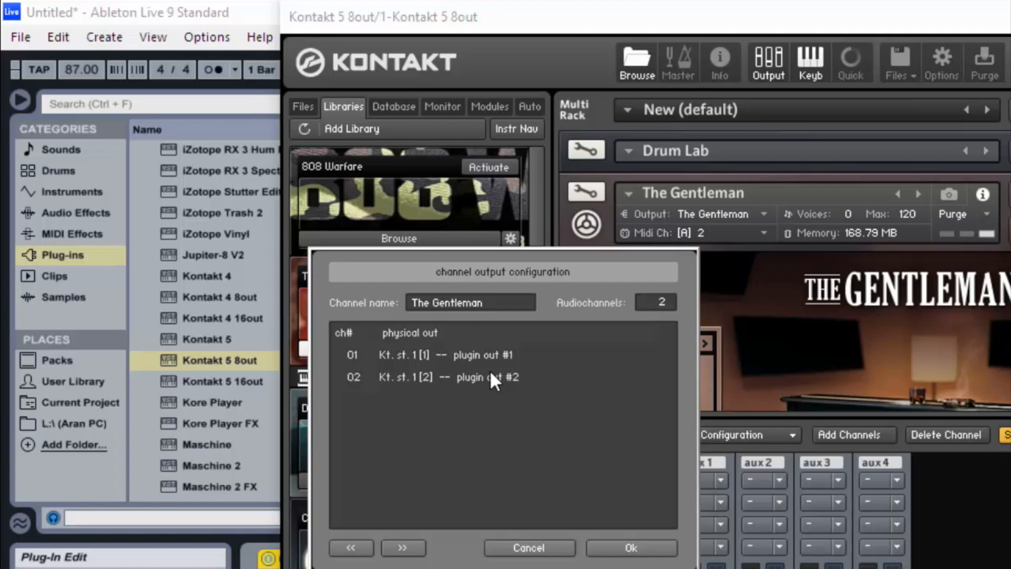
left_click(402, 548)
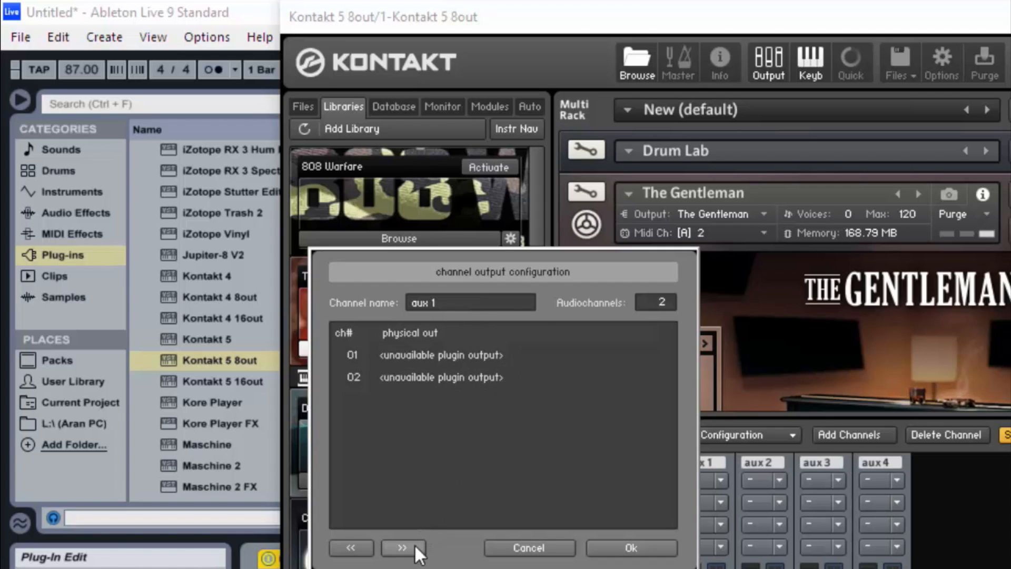
left_click(402, 548)
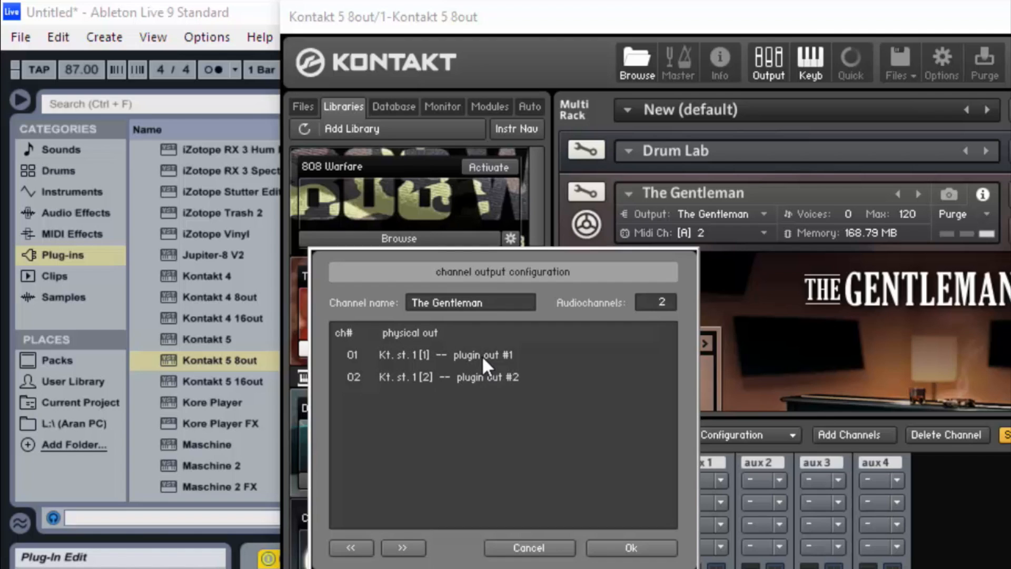
left_click(484, 354)
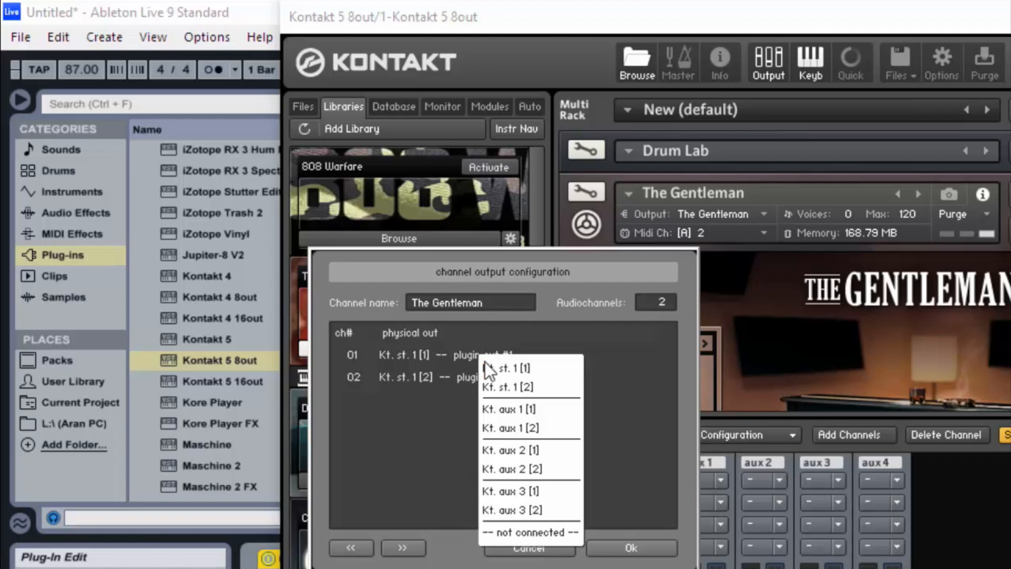
mouse_move(540, 408)
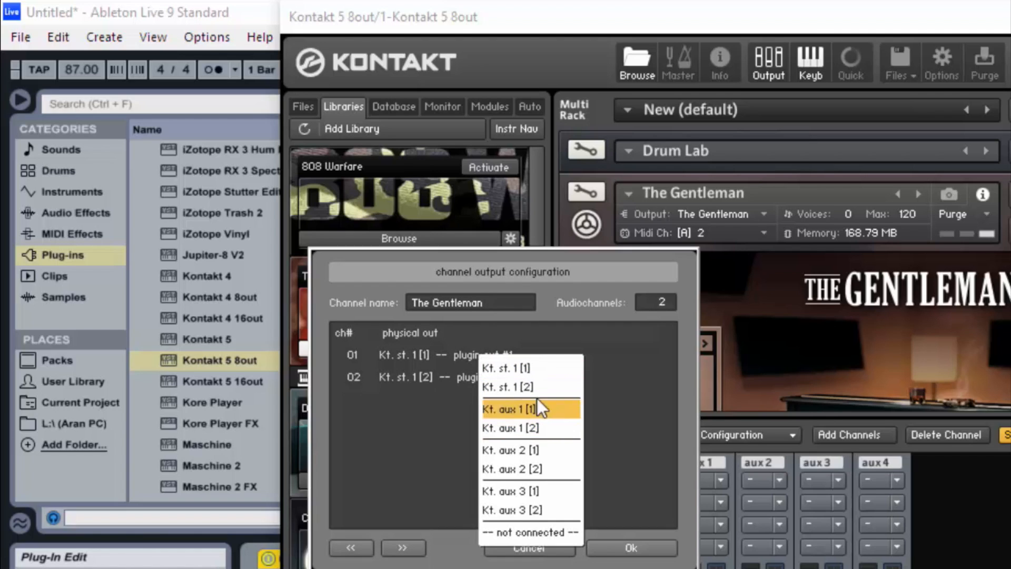
mouse_move(532, 469)
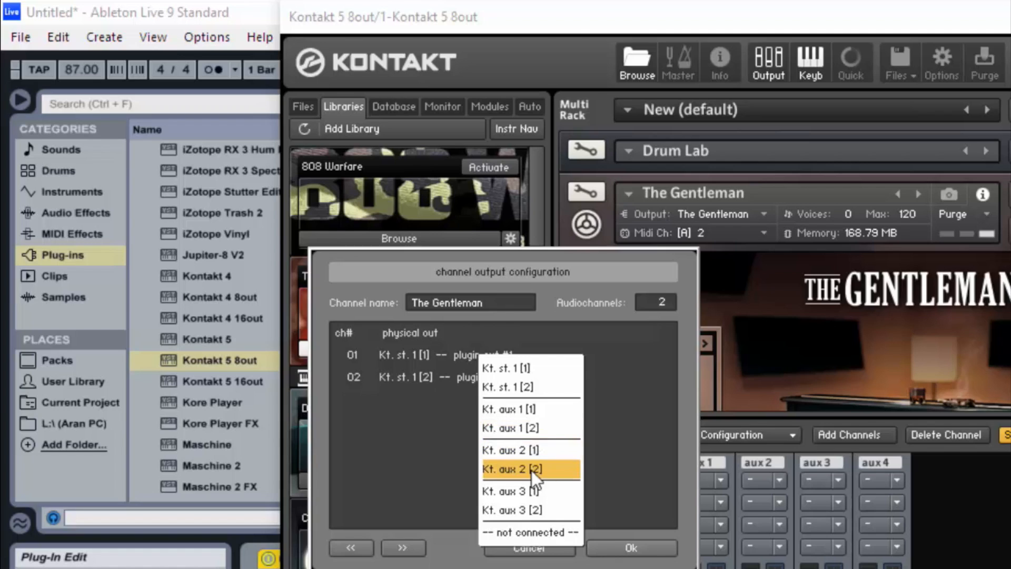
mouse_move(530, 408)
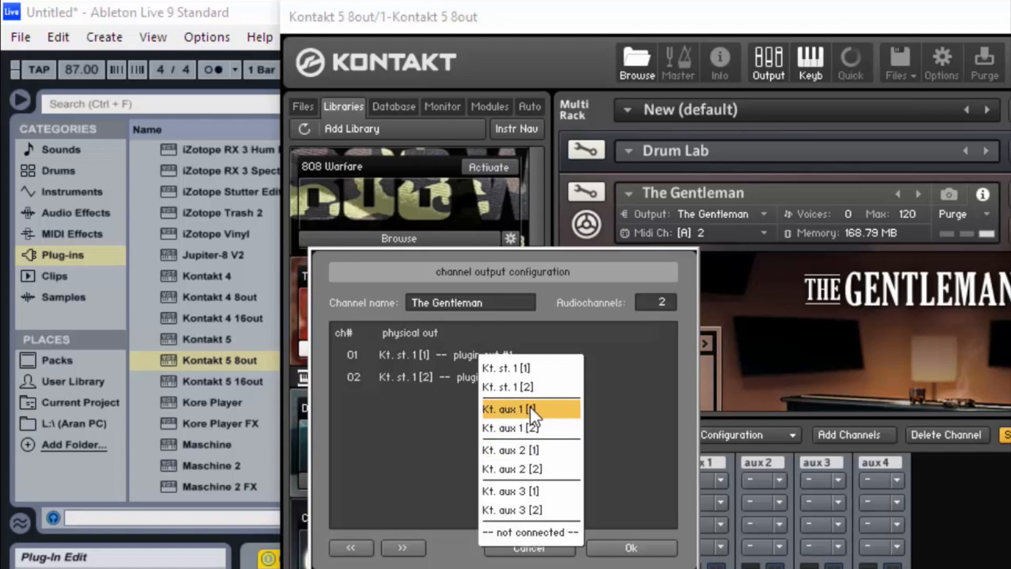
mouse_move(542, 419)
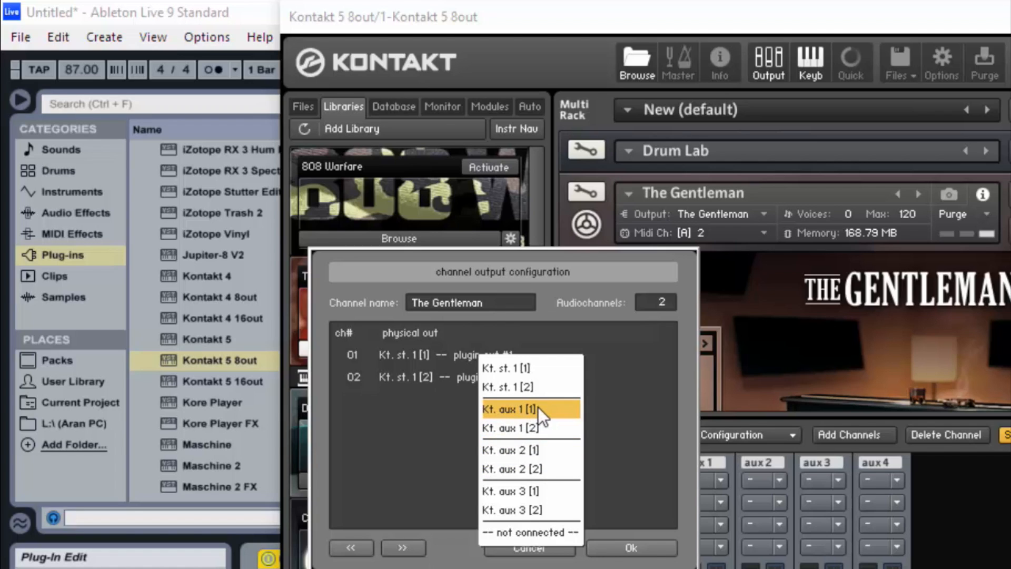
left_click(512, 409)
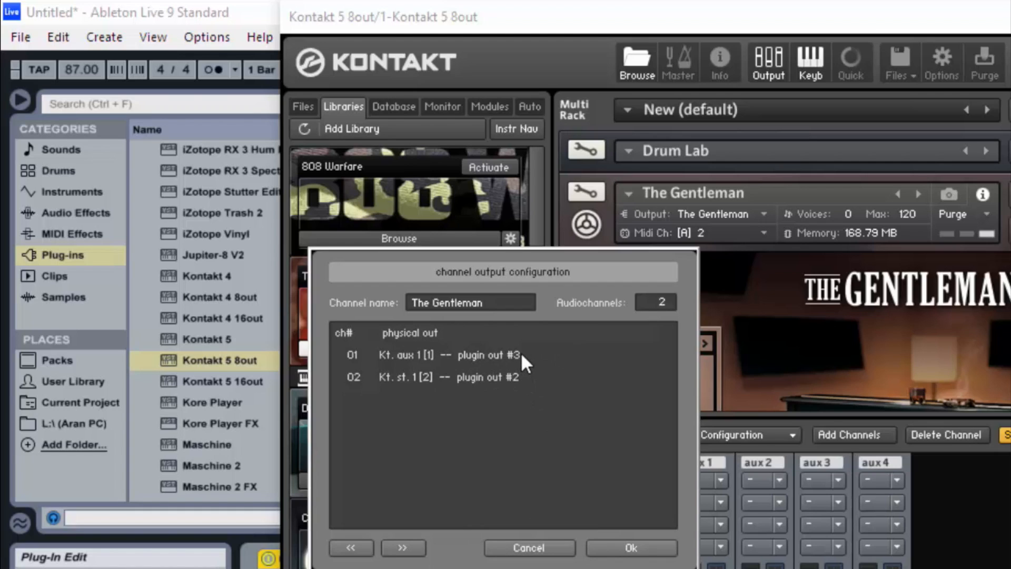
left_click(459, 355)
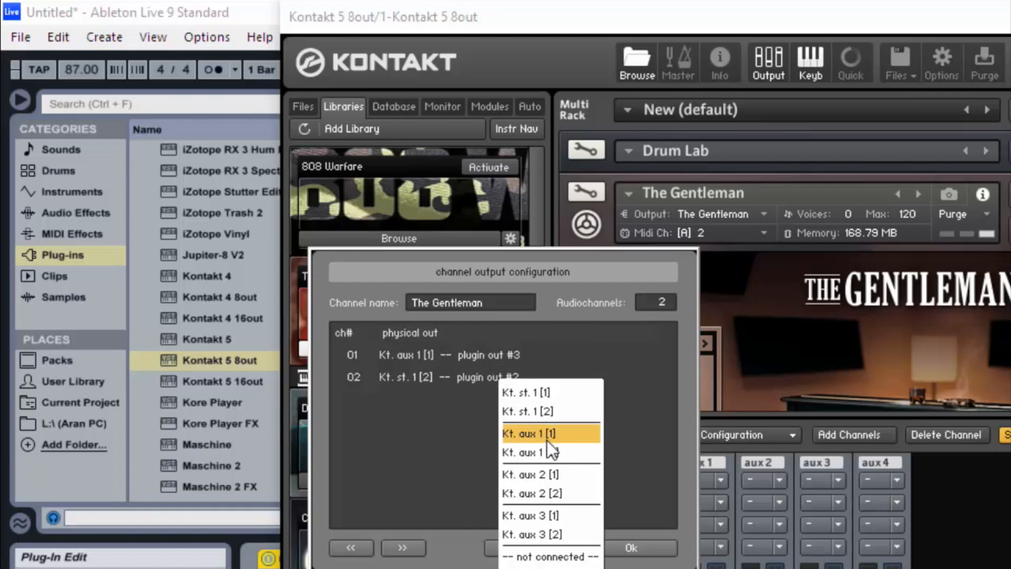
left_click(531, 452)
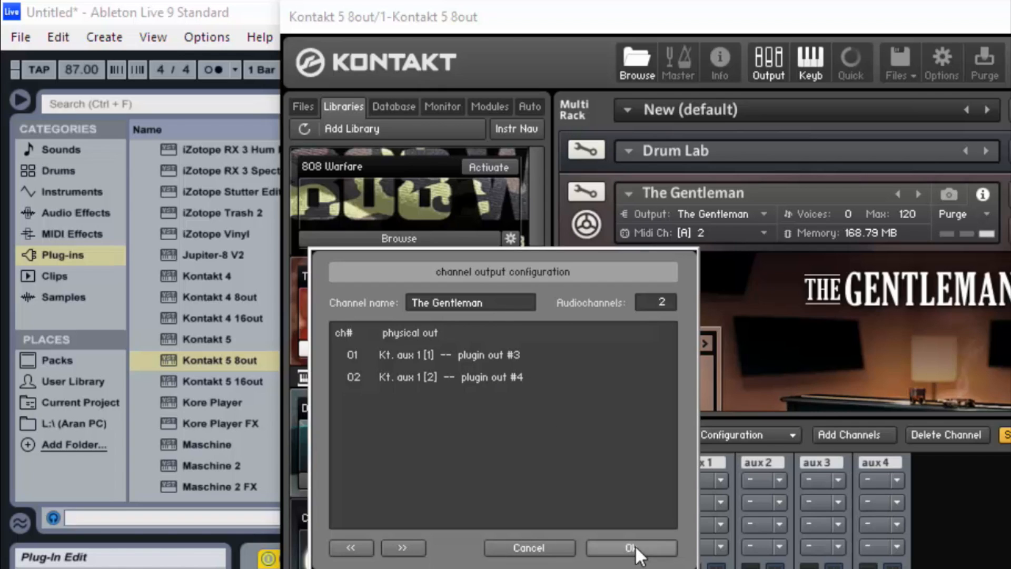
mouse_move(751, 222)
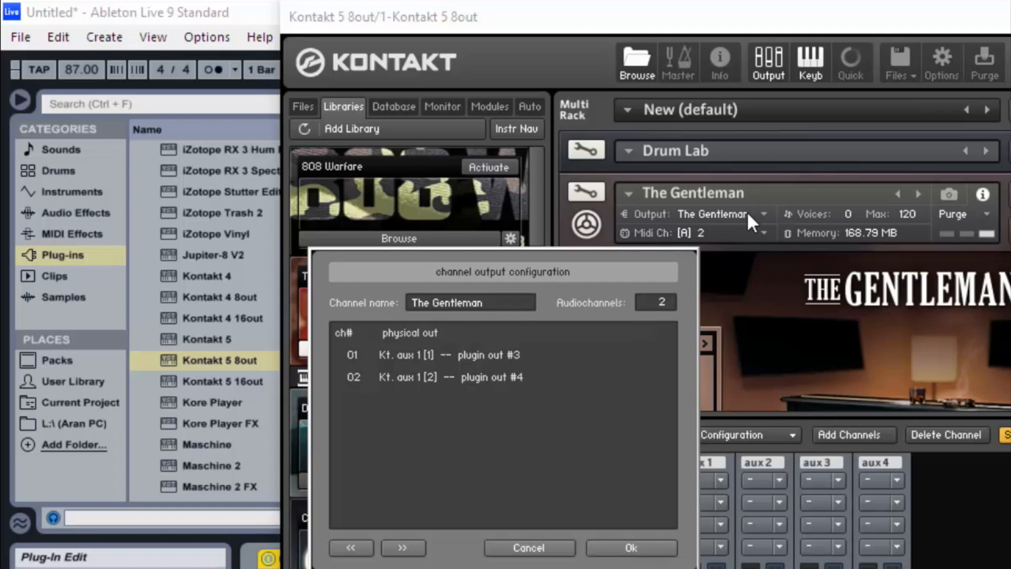
mouse_move(751, 222)
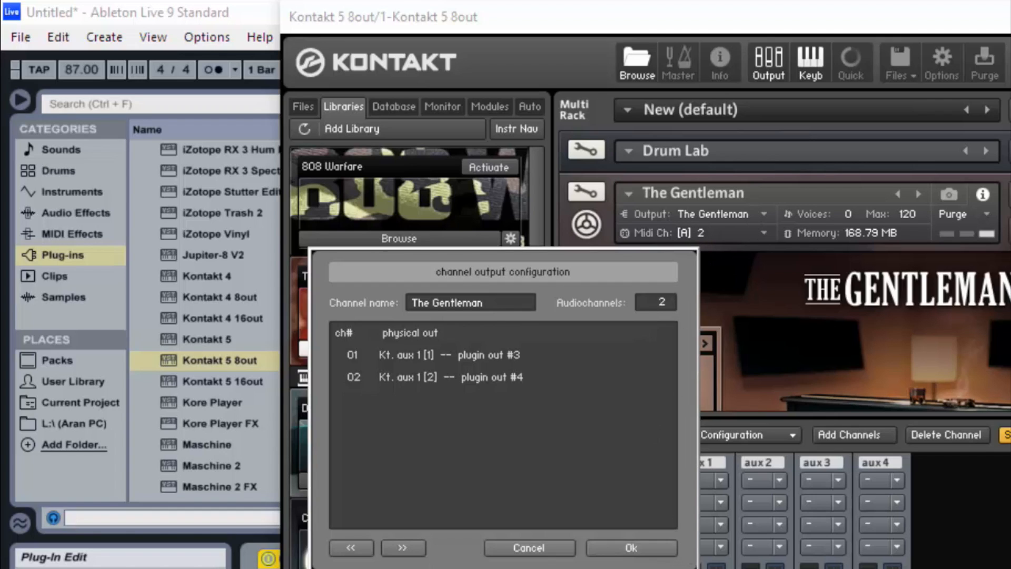
mouse_move(520, 398)
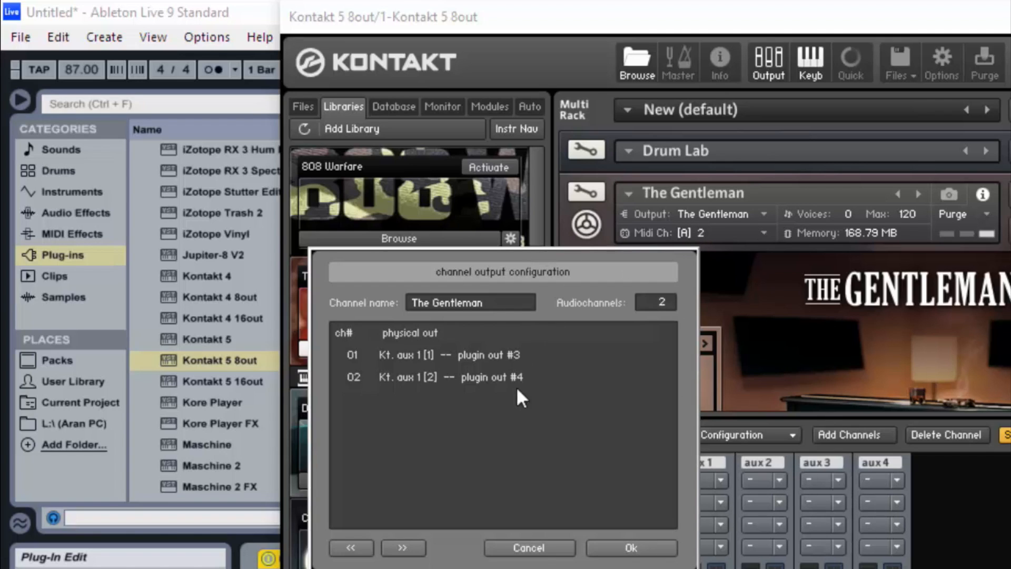
mouse_move(538, 377)
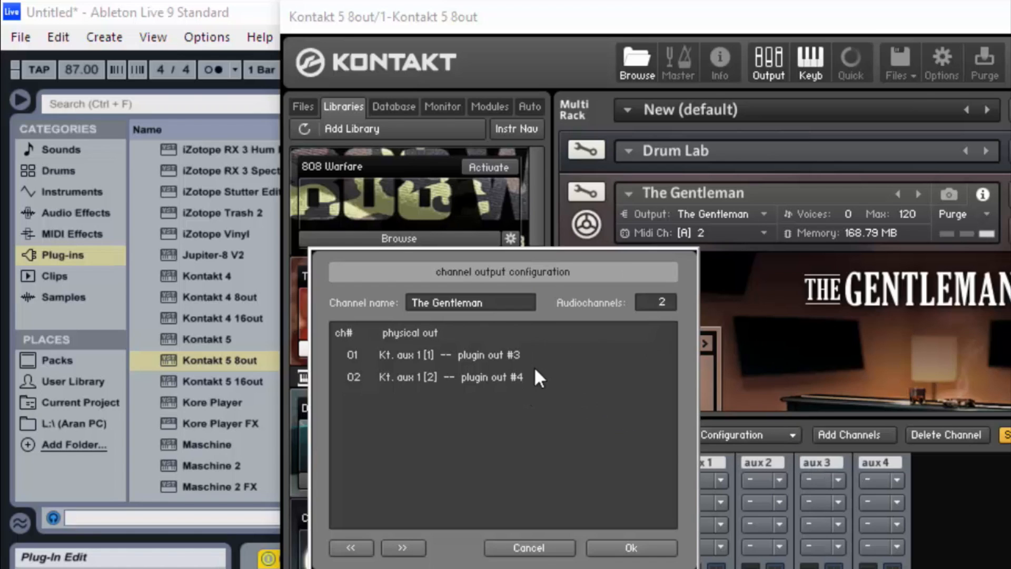
mouse_move(729, 480)
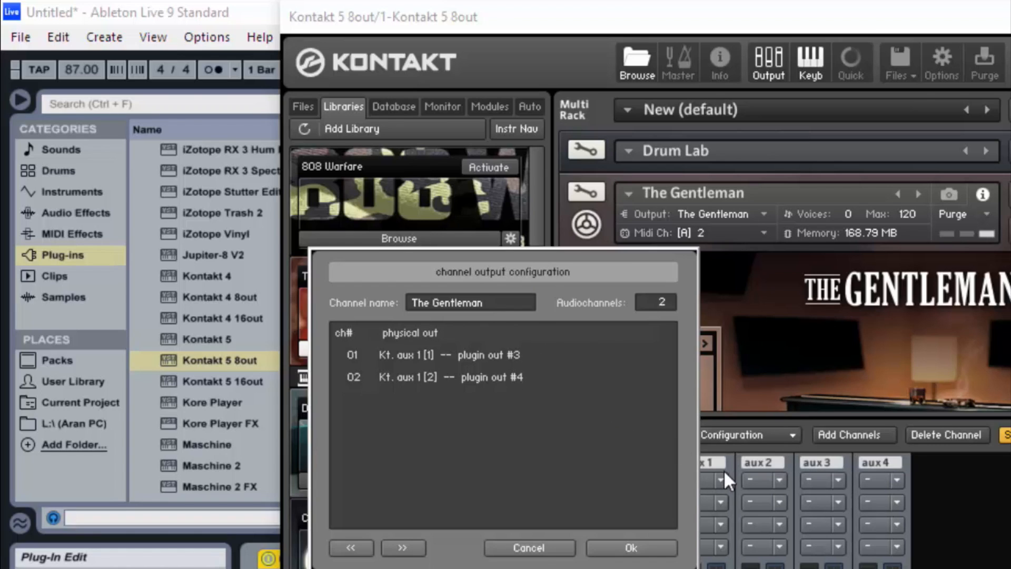
mouse_move(574, 517)
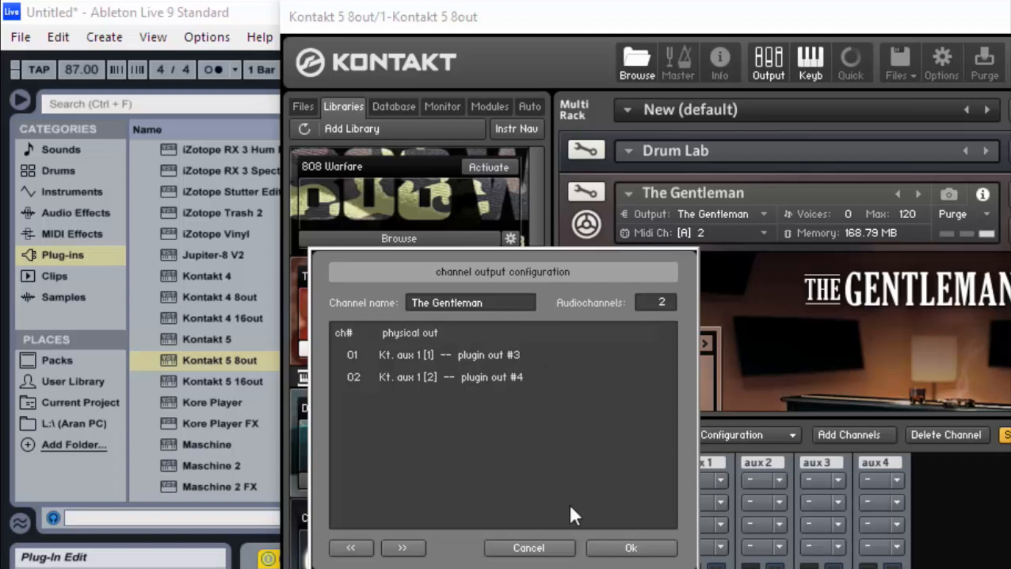
mouse_move(504, 360)
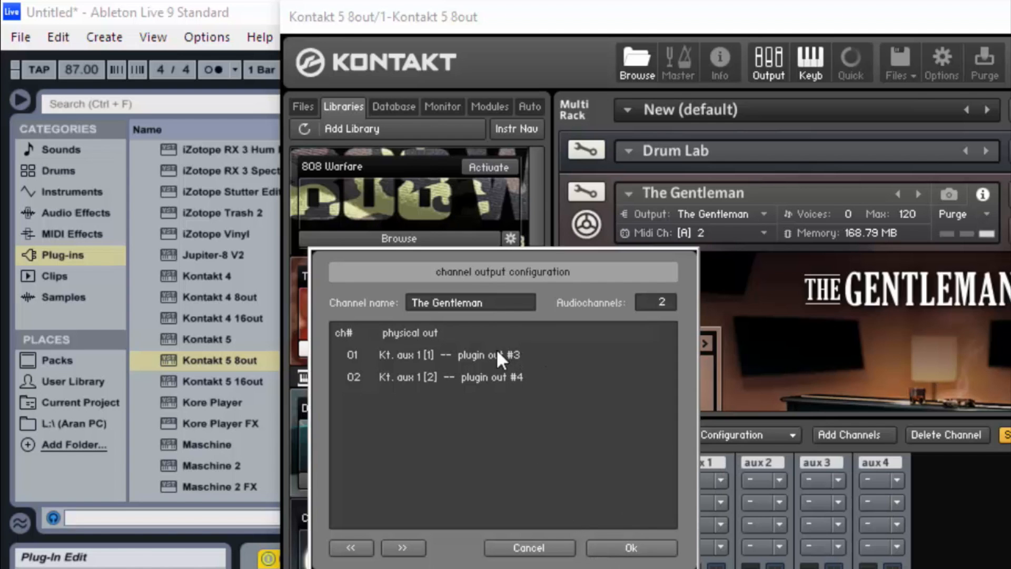
Confirm the output configuration with Ok and dismiss Kontakt's reopen-plugins notice
left_click(630, 552)
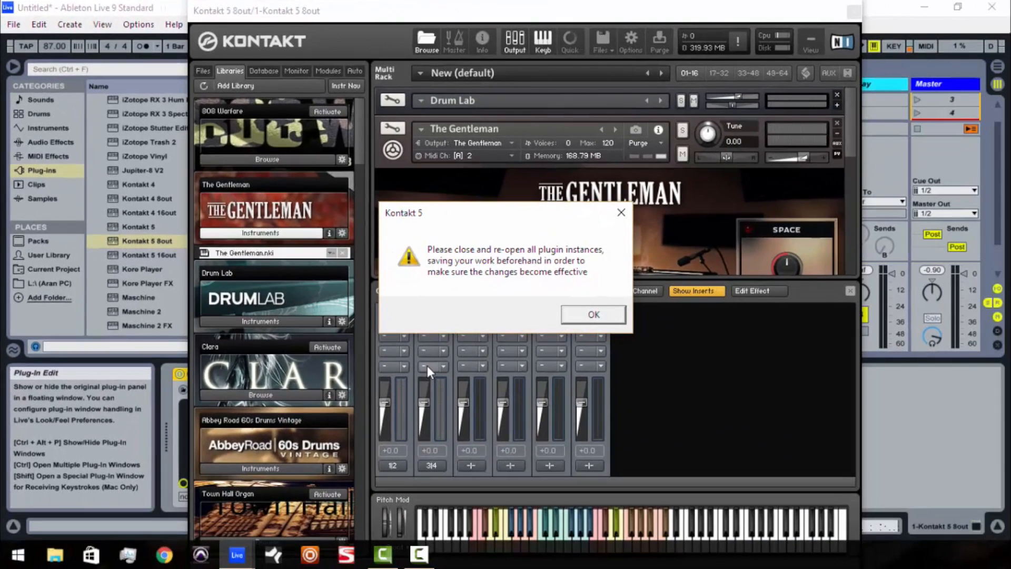
mouse_move(504, 276)
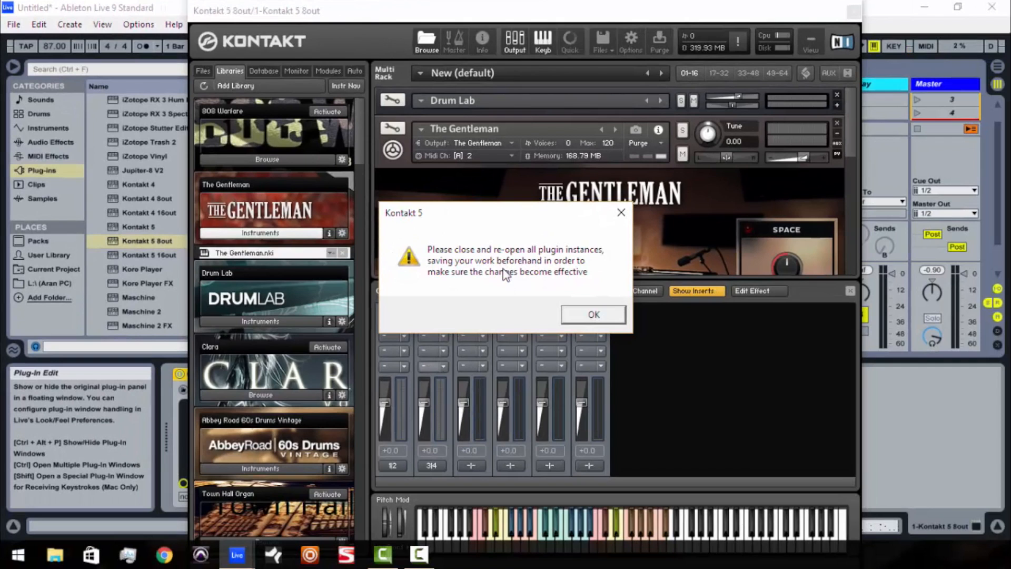
left_click(592, 314)
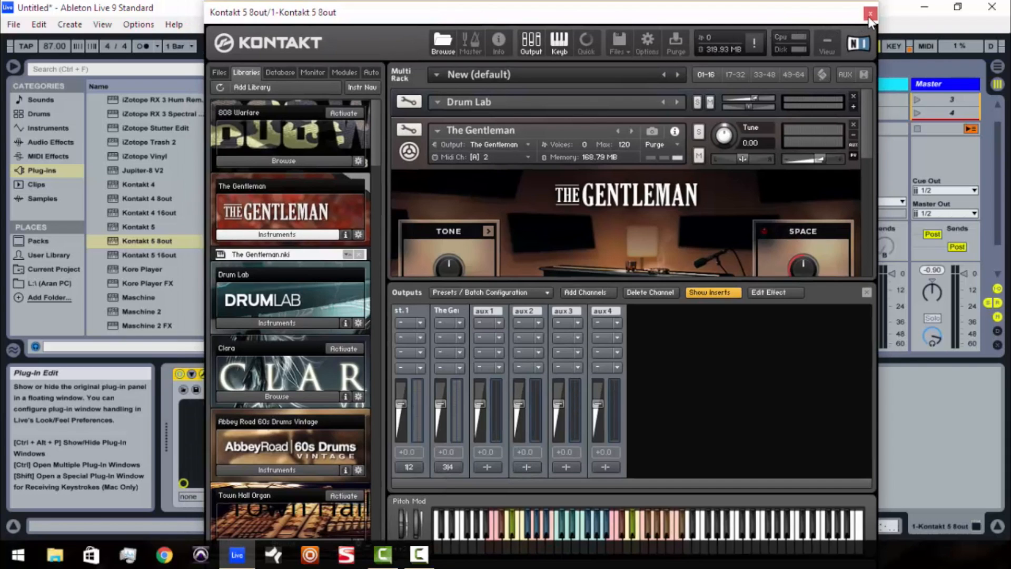
Close the Kontakt window and show Live's built-in Instruments in the browser
left_click(871, 12)
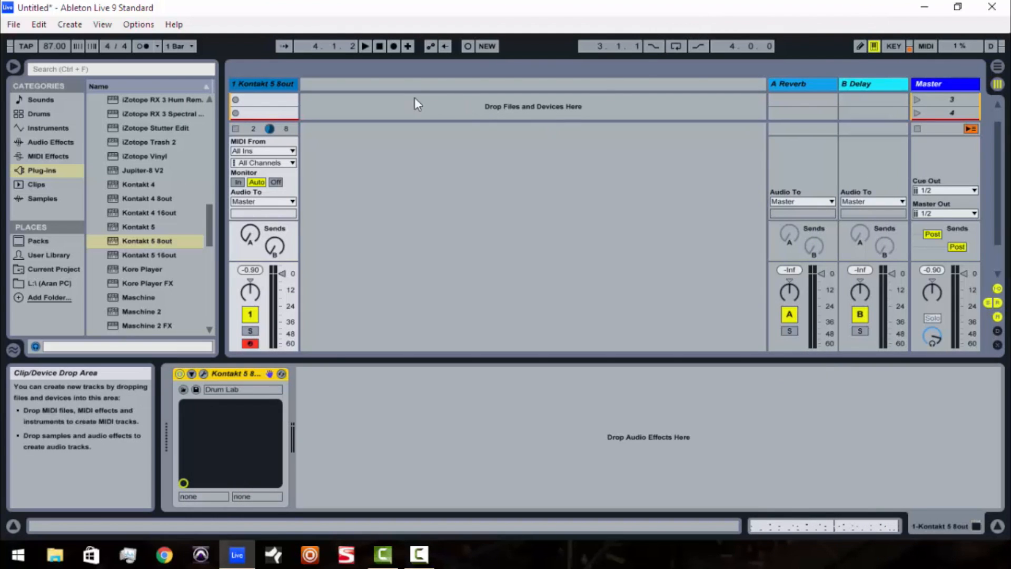
mouse_move(48, 128)
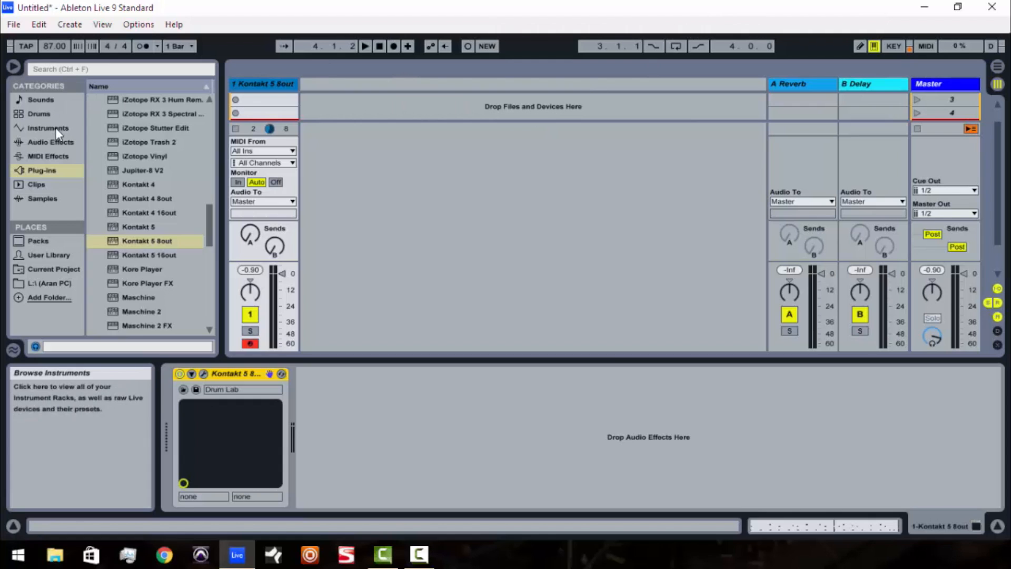
left_click(47, 127)
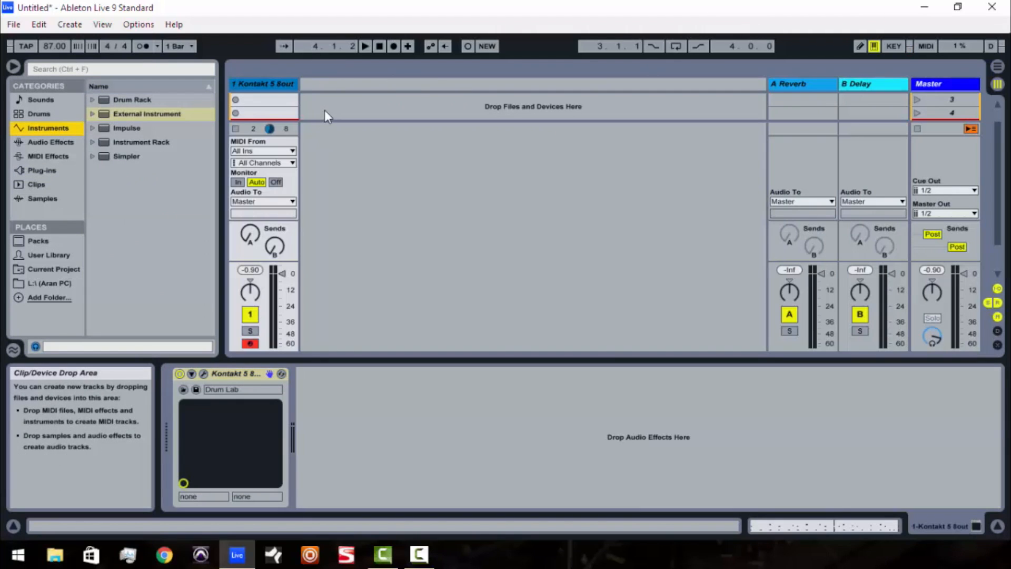
mouse_move(158, 115)
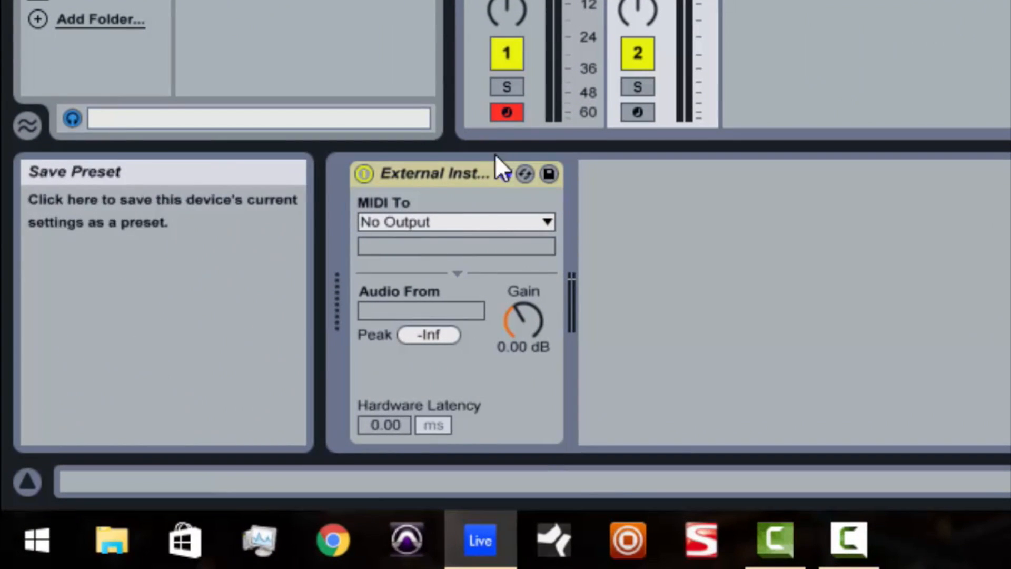
mouse_move(405, 222)
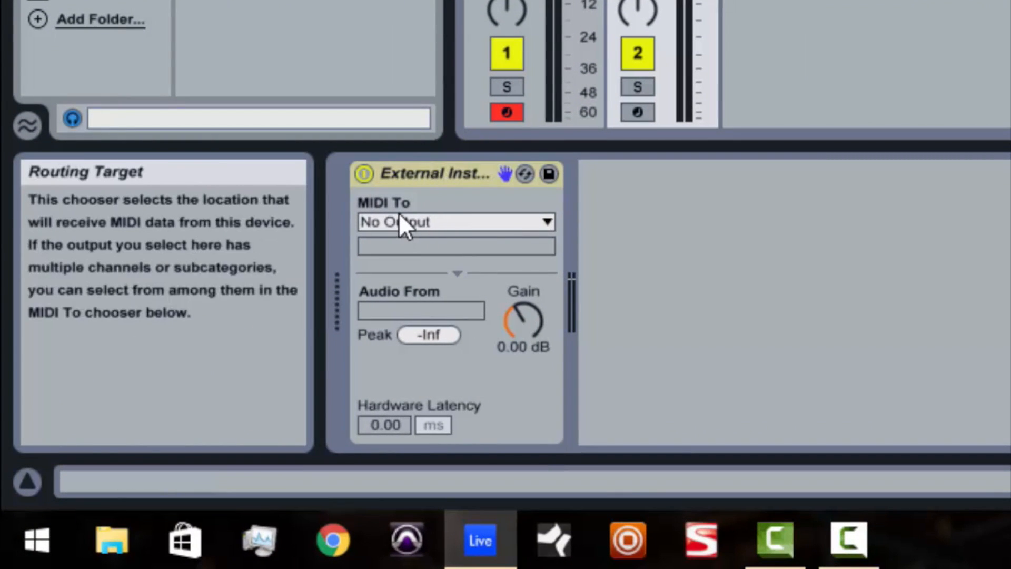
mouse_move(507, 235)
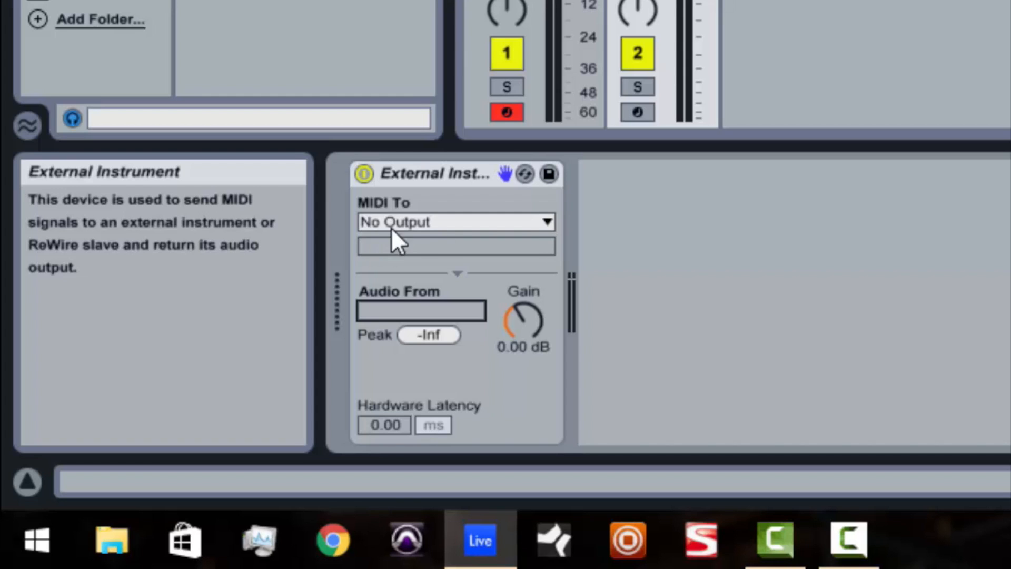
Set the External Instrument's MIDI To to 1-Kontakt 5 8out on channel 2-Kontakt 5 8out
left_click(455, 221)
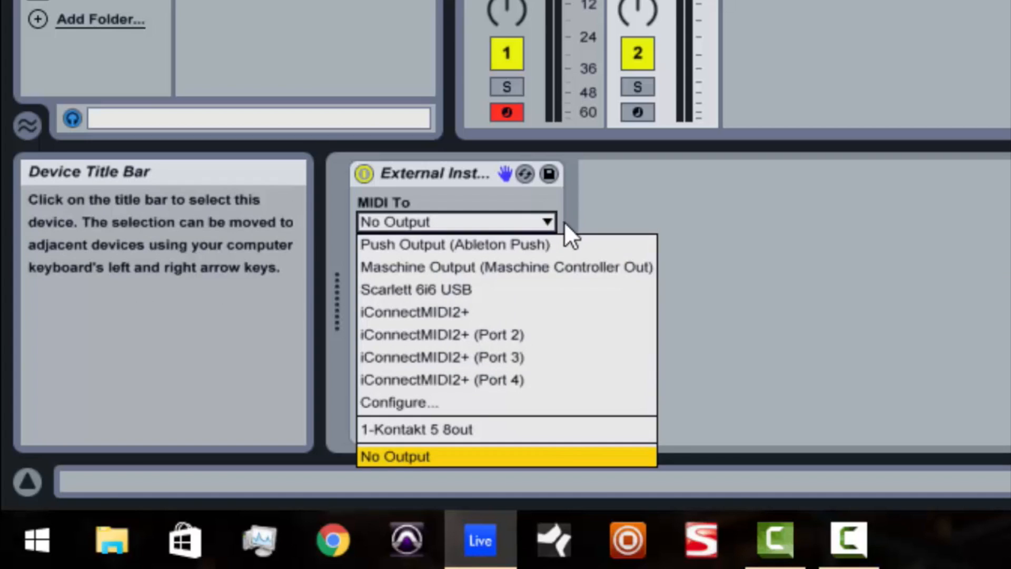
mouse_move(538, 404)
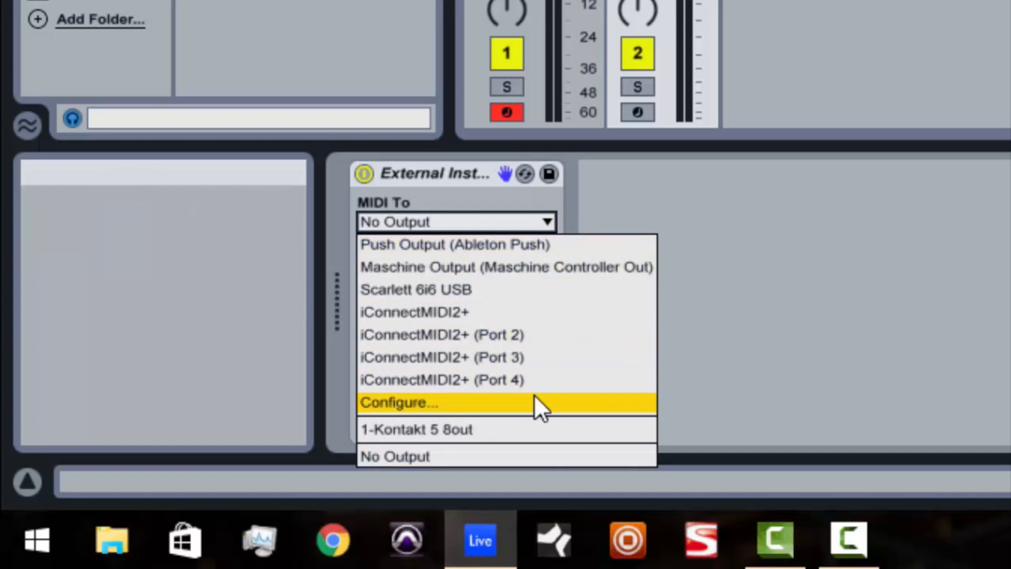
mouse_move(529, 312)
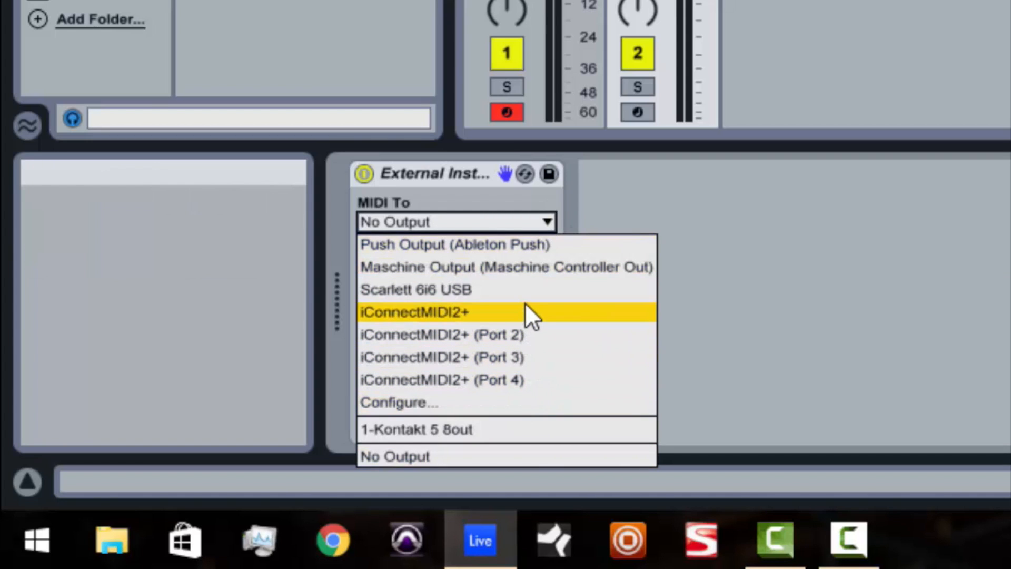
mouse_move(529, 267)
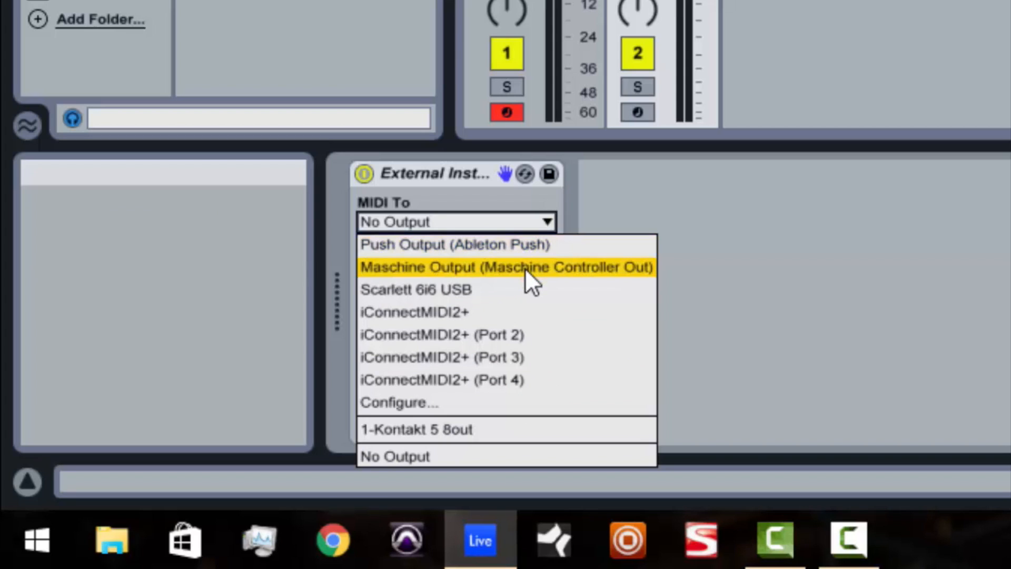
mouse_move(529, 297)
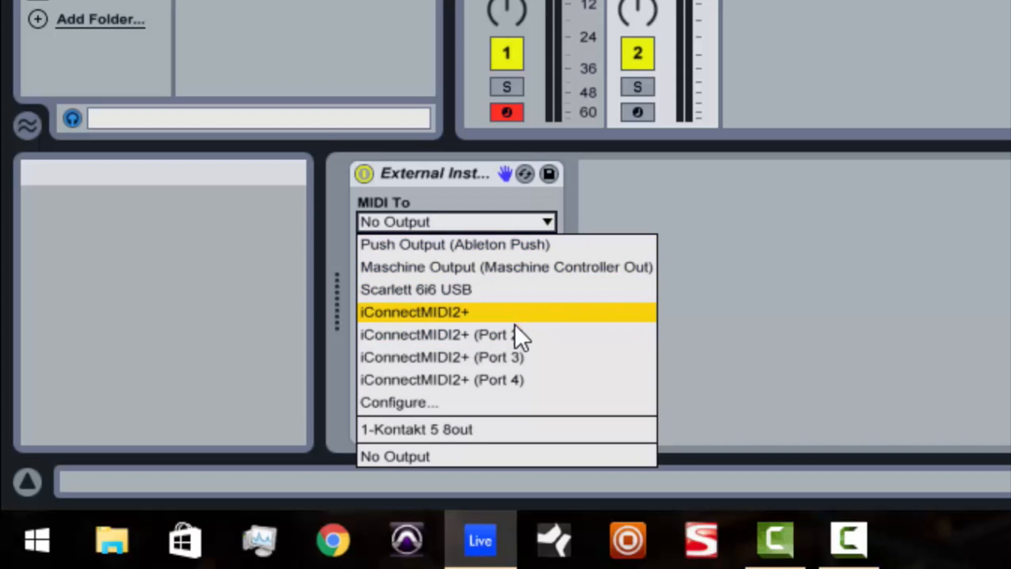
mouse_move(516, 420)
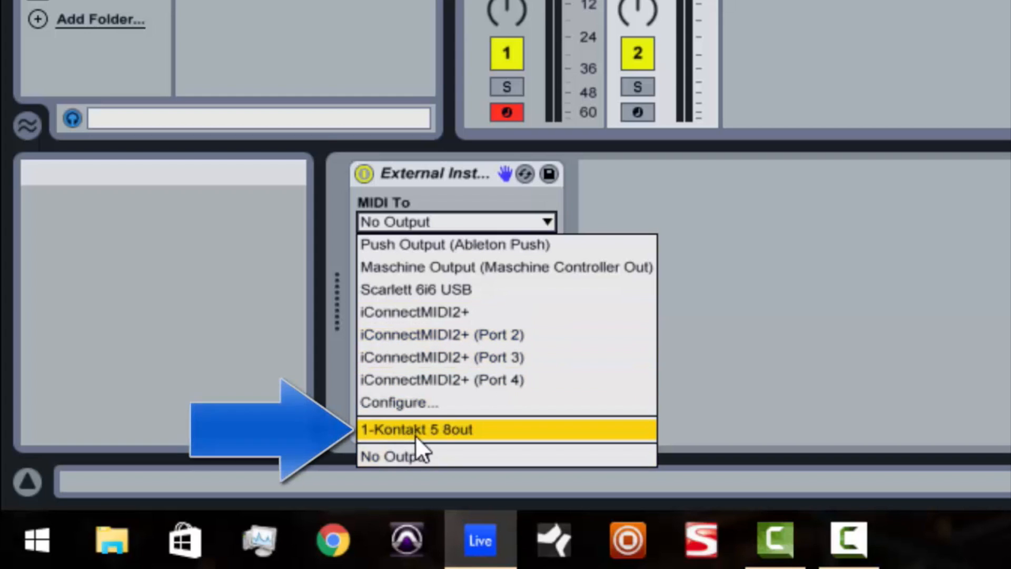
mouse_move(413, 439)
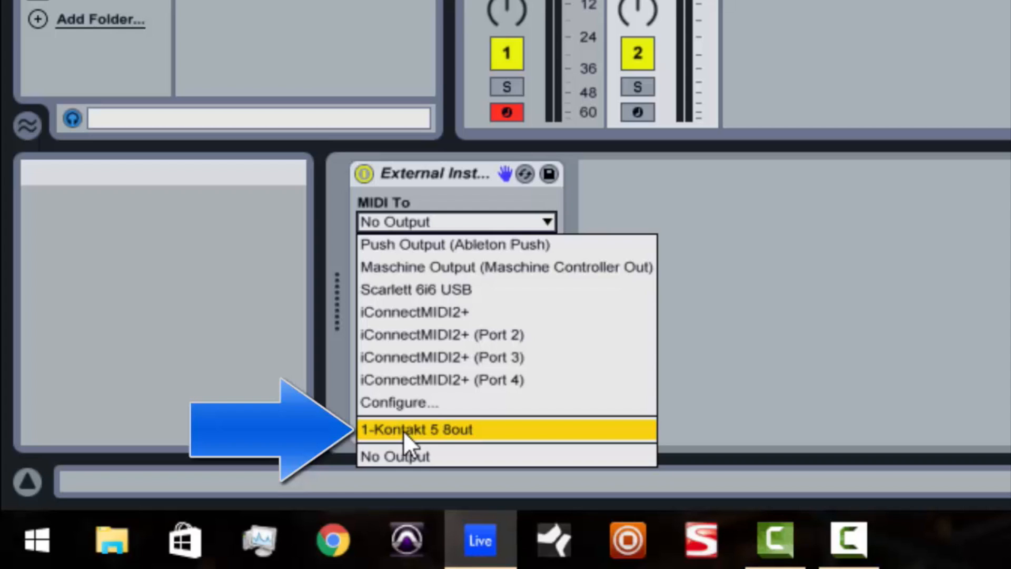
left_click(419, 430)
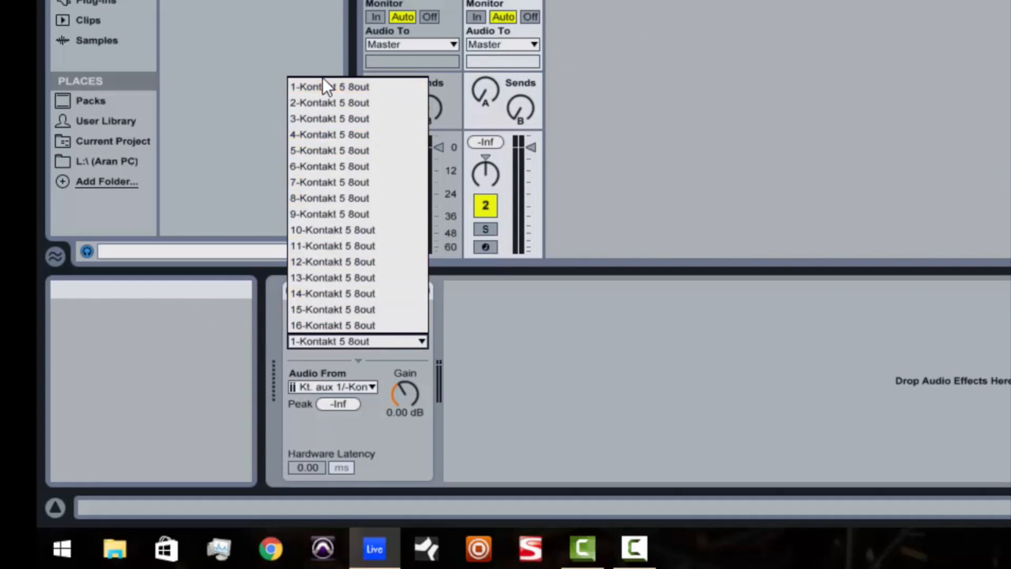
mouse_move(342, 151)
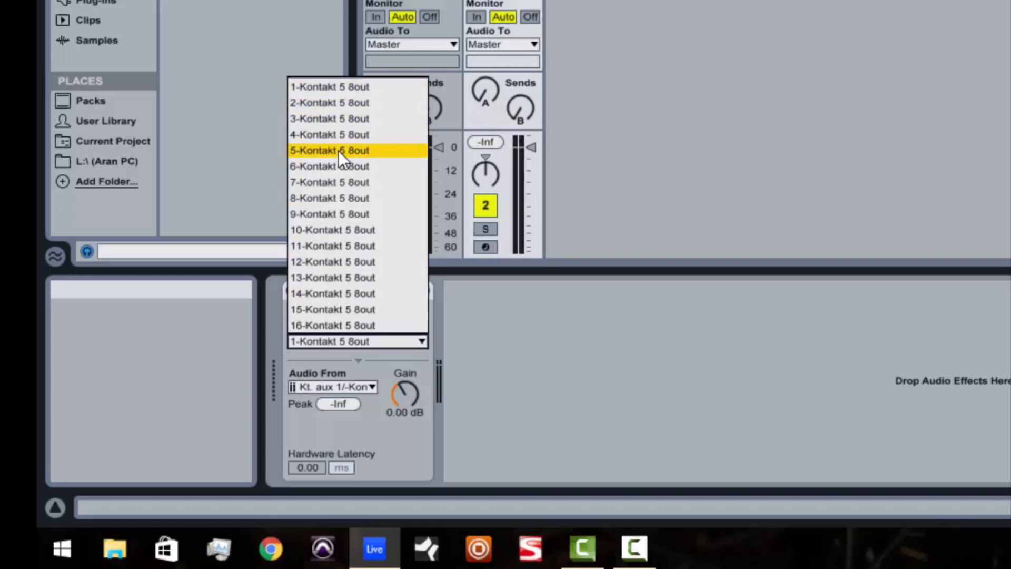
mouse_move(317, 133)
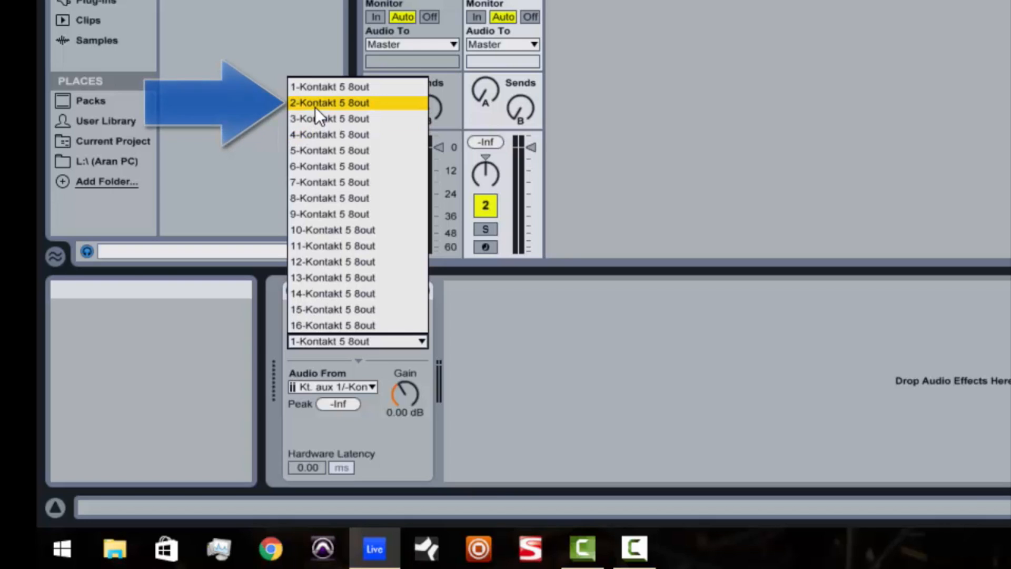
left_click(329, 102)
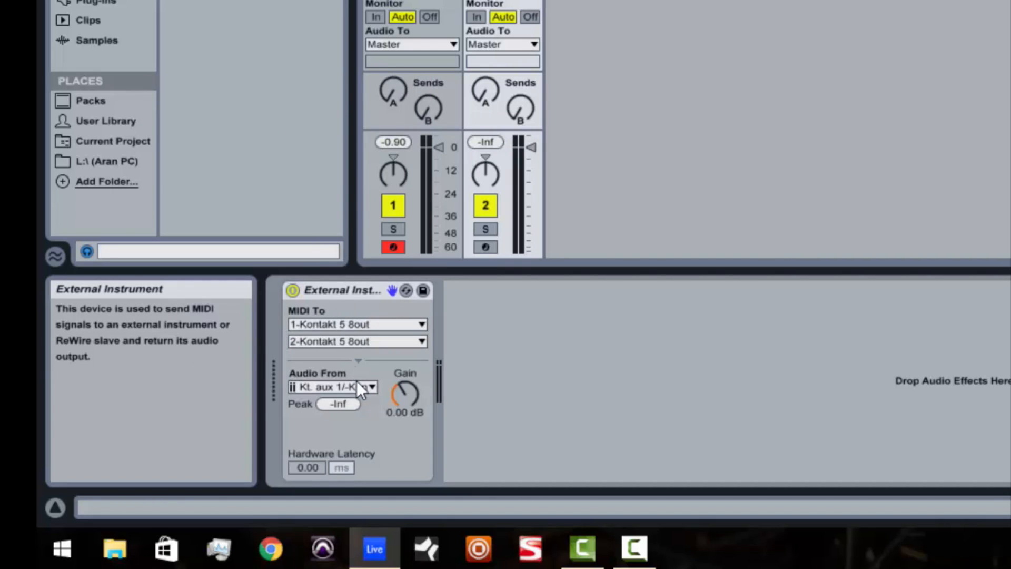
Bring up the Audio From chooser listing Kontakt 5 8out's aux returns
left_click(370, 386)
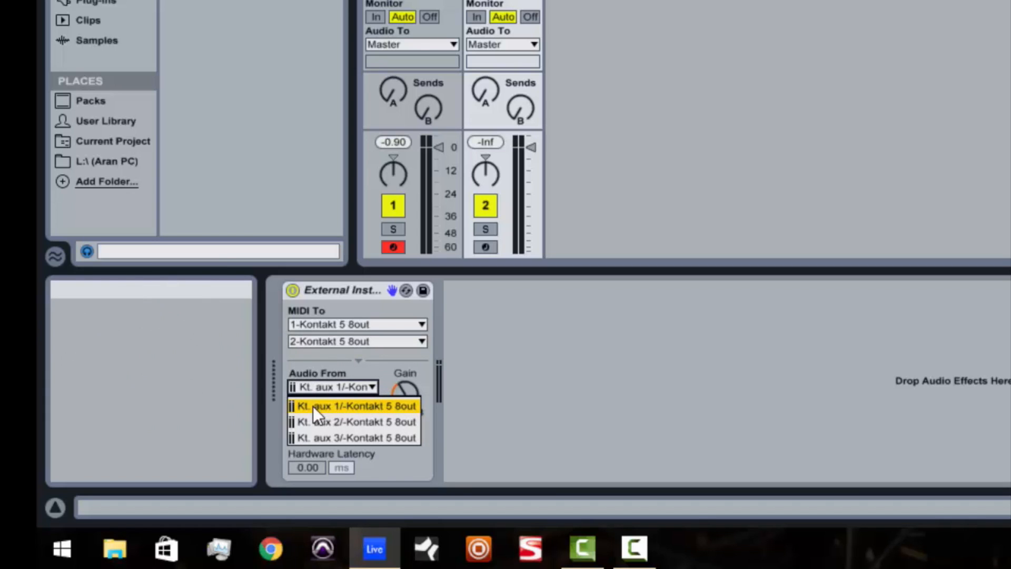
mouse_move(374, 416)
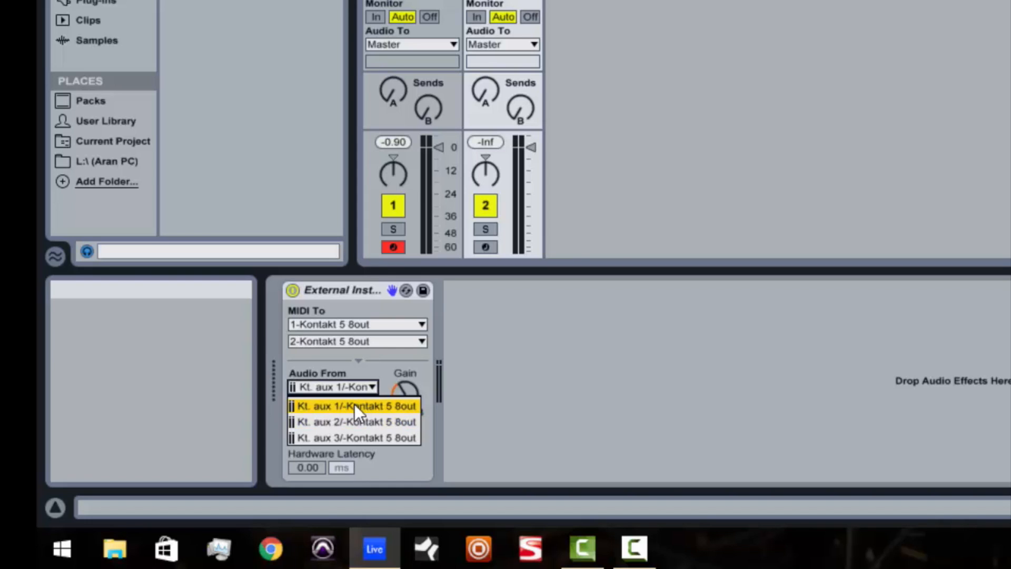
mouse_move(359, 422)
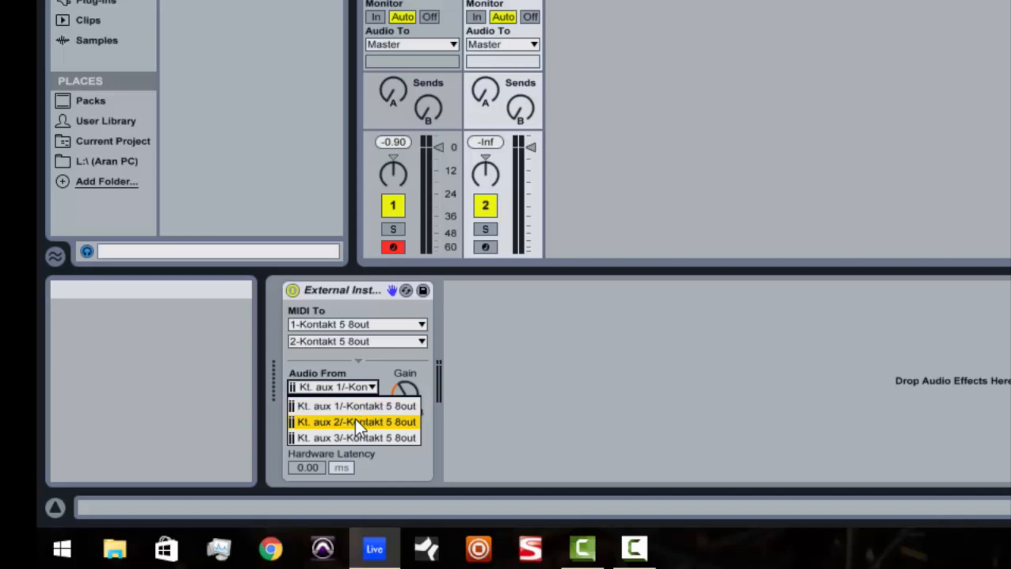
mouse_move(354, 437)
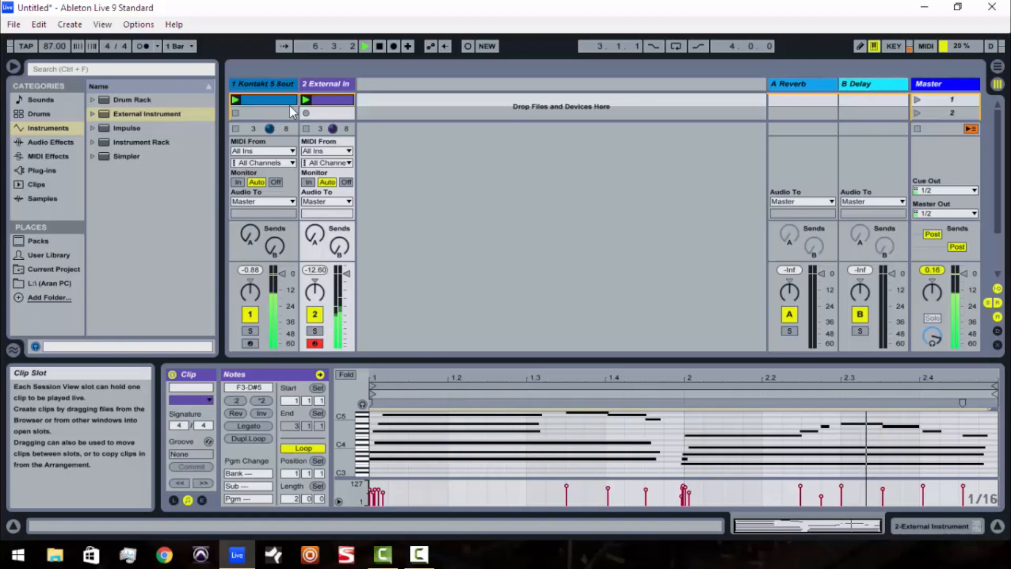
Select the 1 Kontakt 5 8out track and reveal its Kontakt plug-in window
left_click(365, 45)
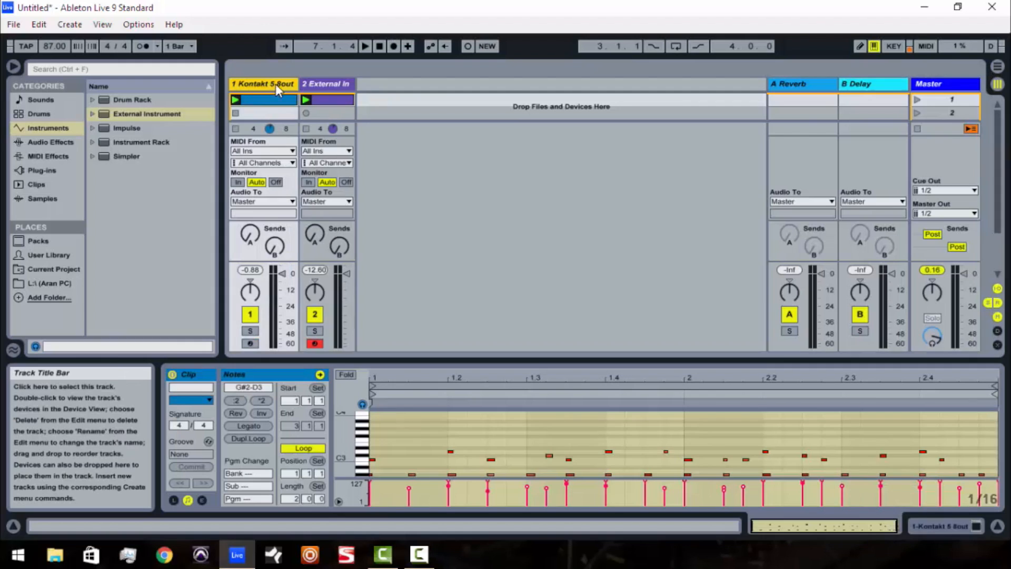
mouse_move(262, 176)
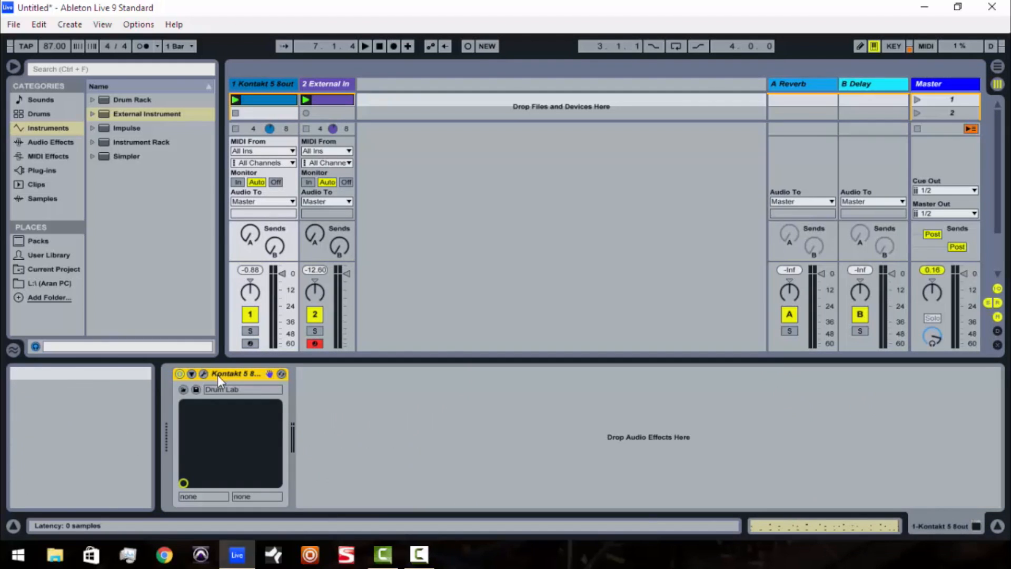
left_click(204, 374)
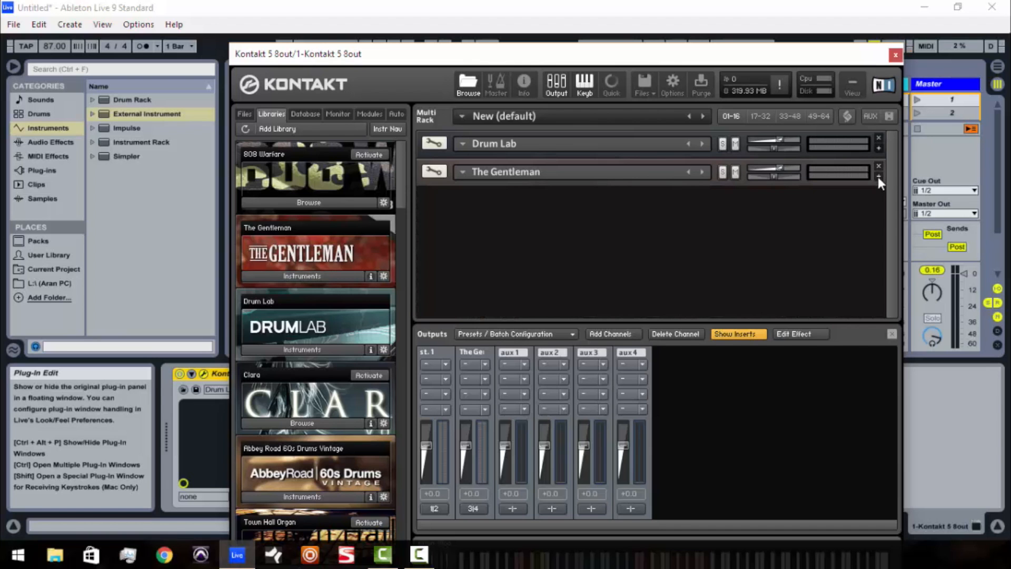
Scroll down through Kontakt's installed Libraries list beside the Drum Lab and The Gentleman multi
scroll("down", 3)
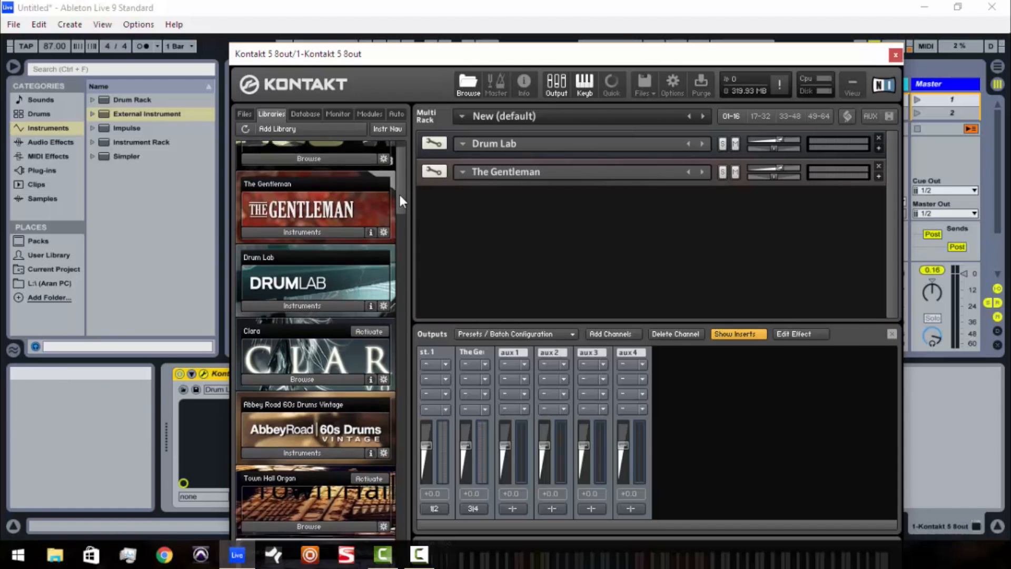
scroll("down", 3)
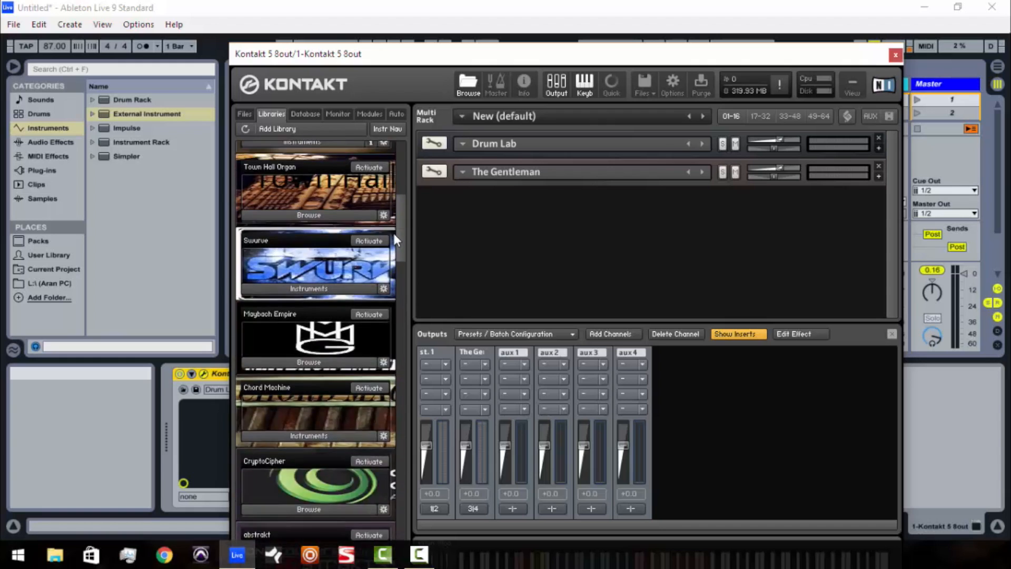
scroll("down", 3)
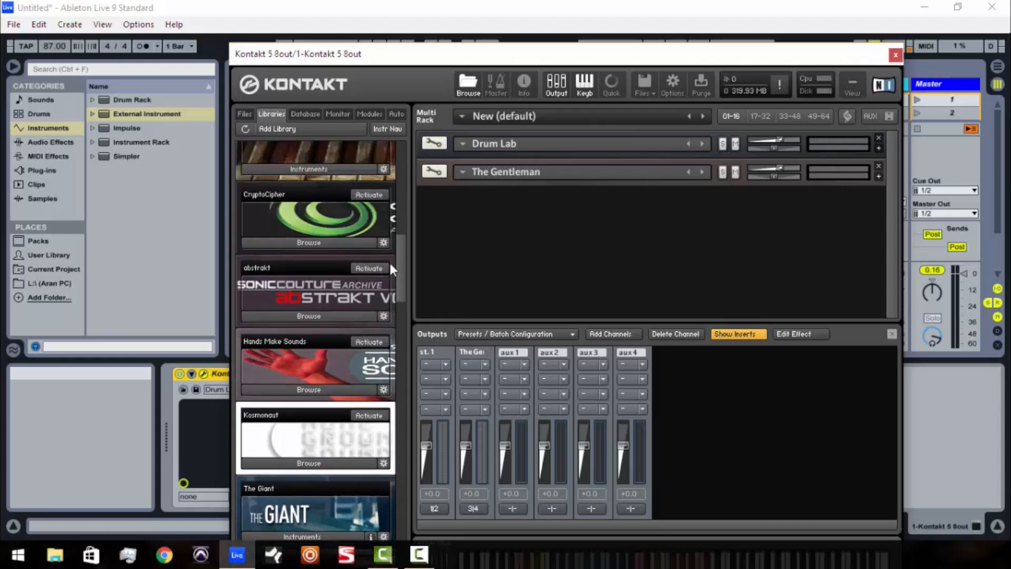
scroll("down", 3)
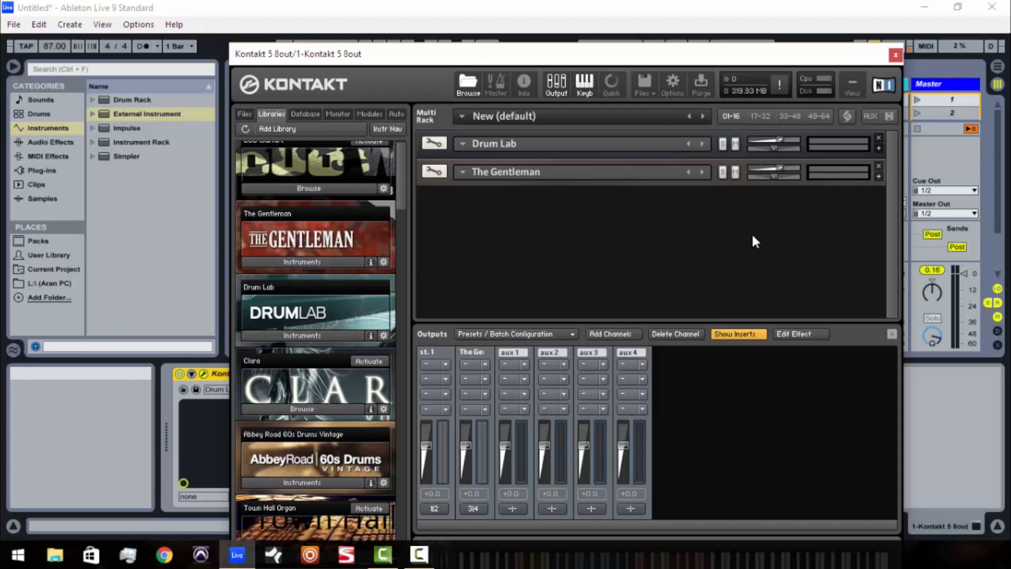
mouse_move(906, 68)
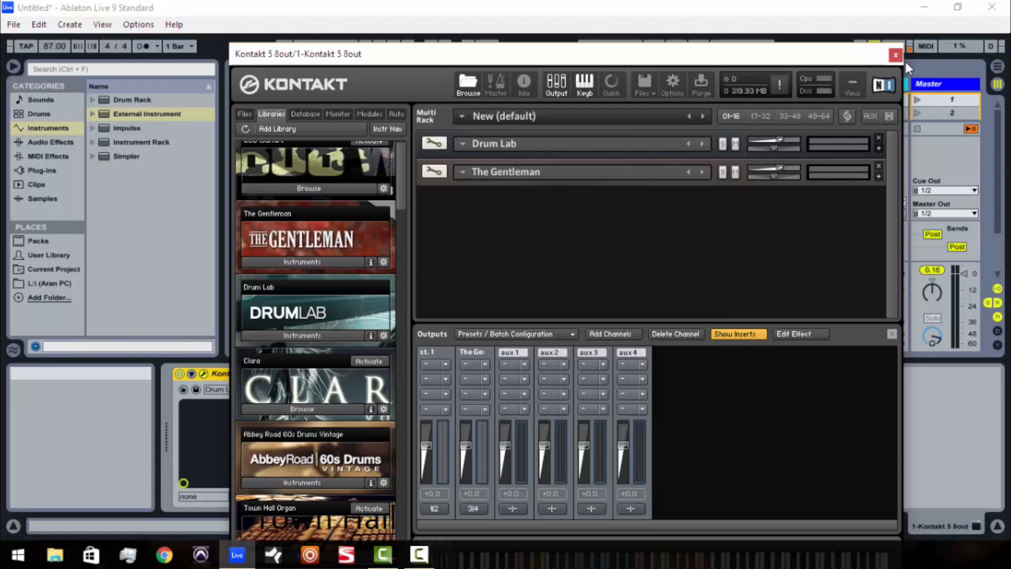